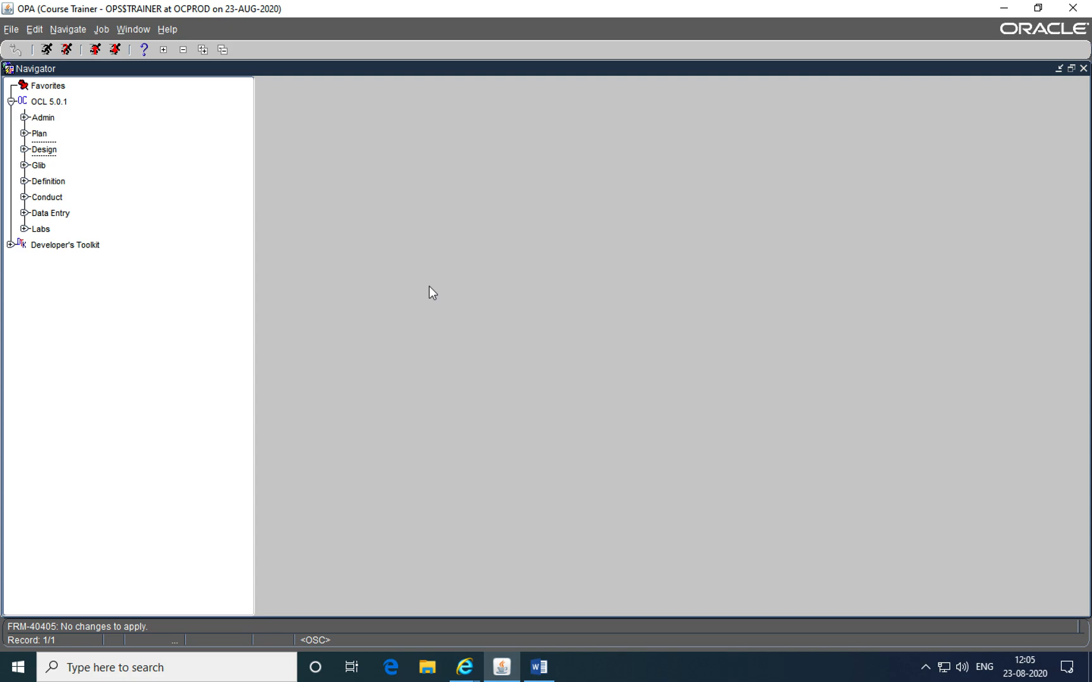
pyautogui.moveTo(417, 294)
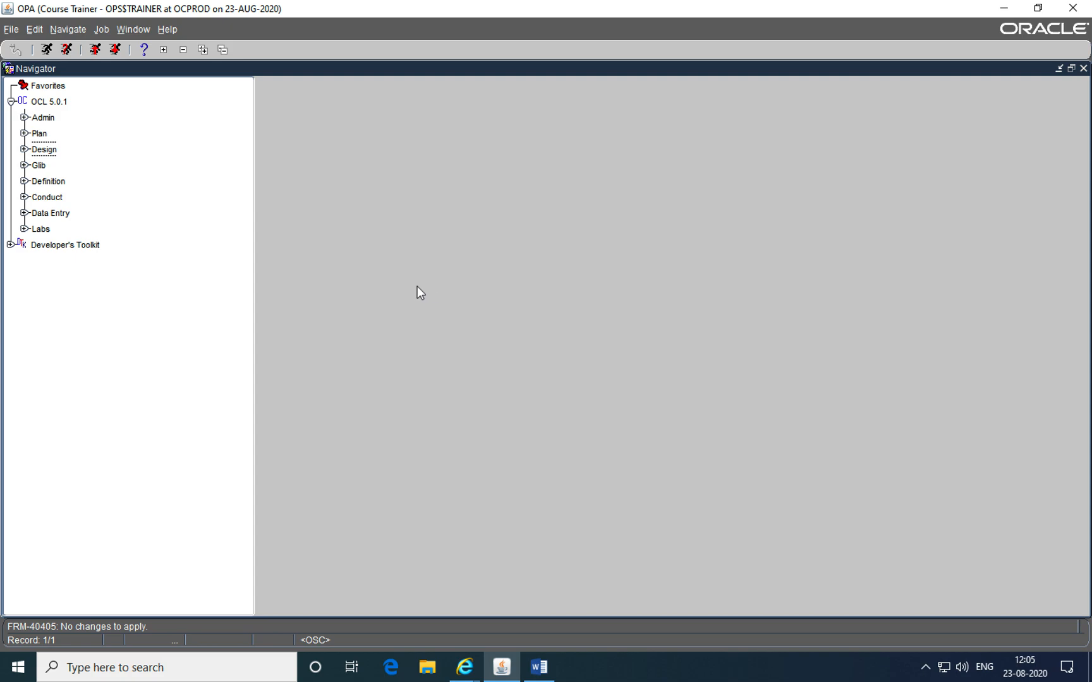
pyautogui.moveTo(304, 286)
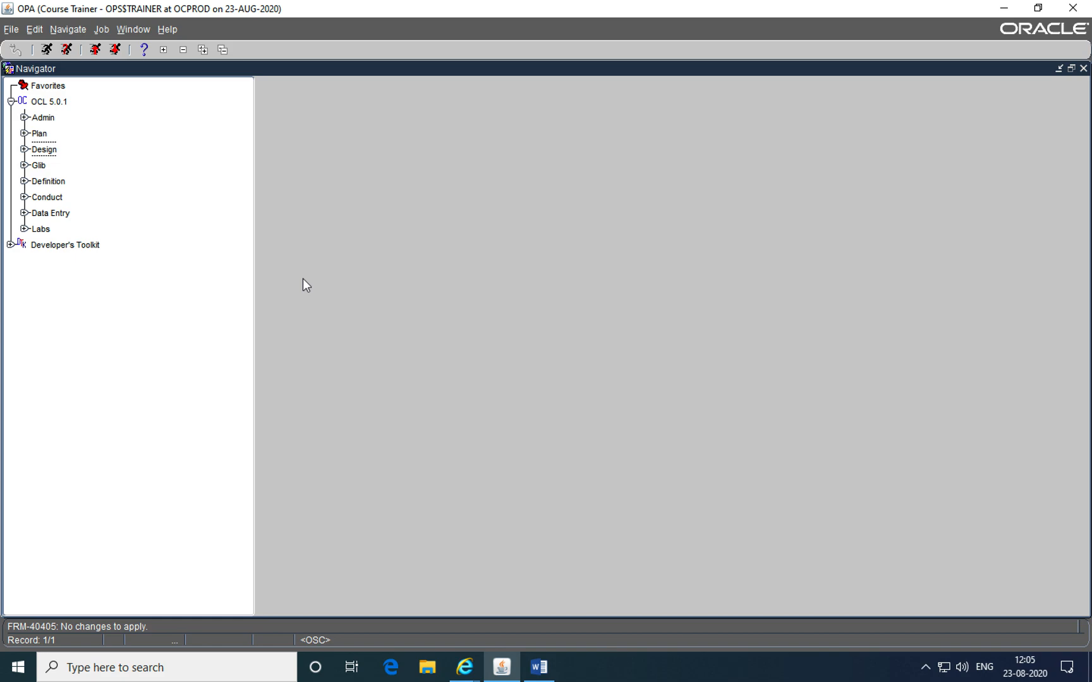
pyautogui.moveTo(96, 187)
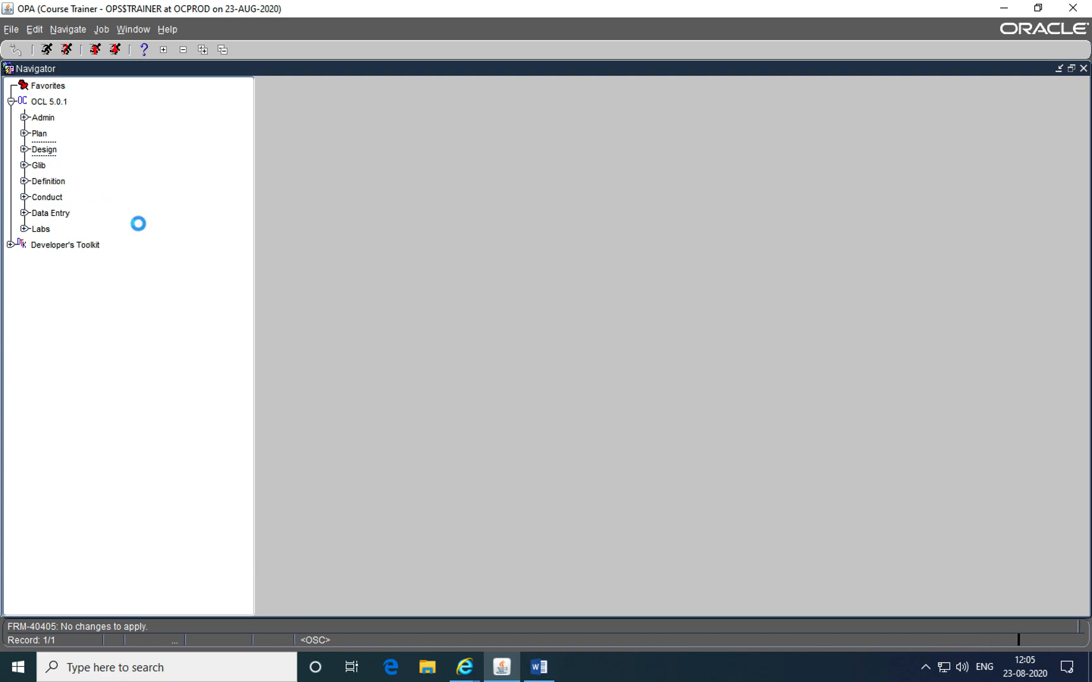
# Bring up the Word study planning document after glancing at the Plan subsystem forms
pyautogui.click(23, 131)
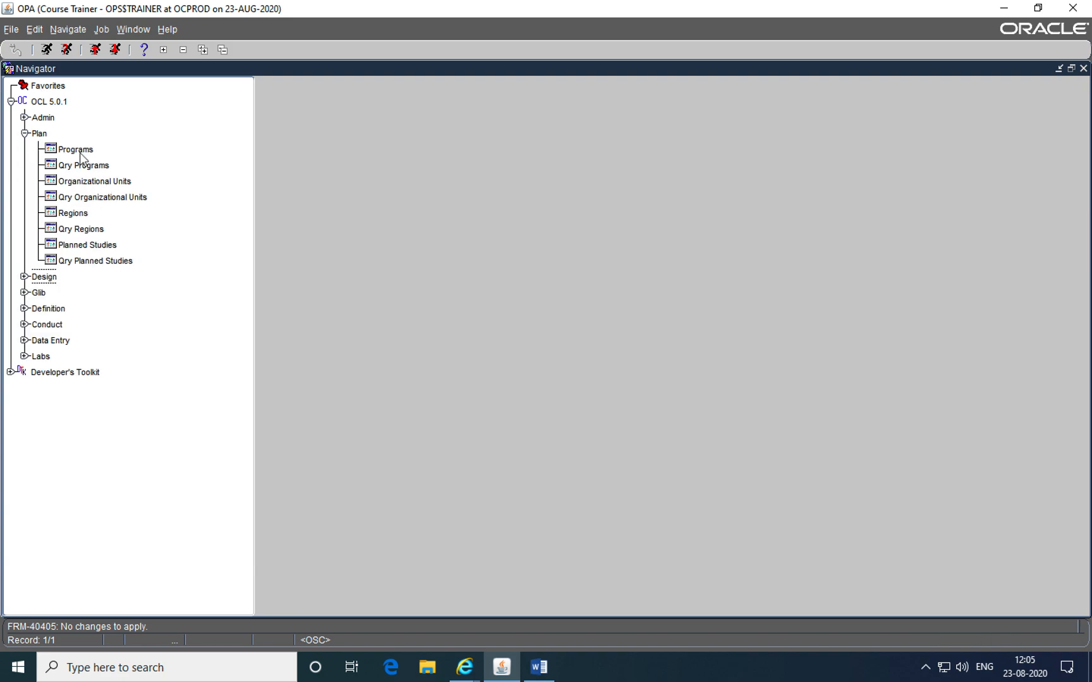
pyautogui.moveTo(83, 210)
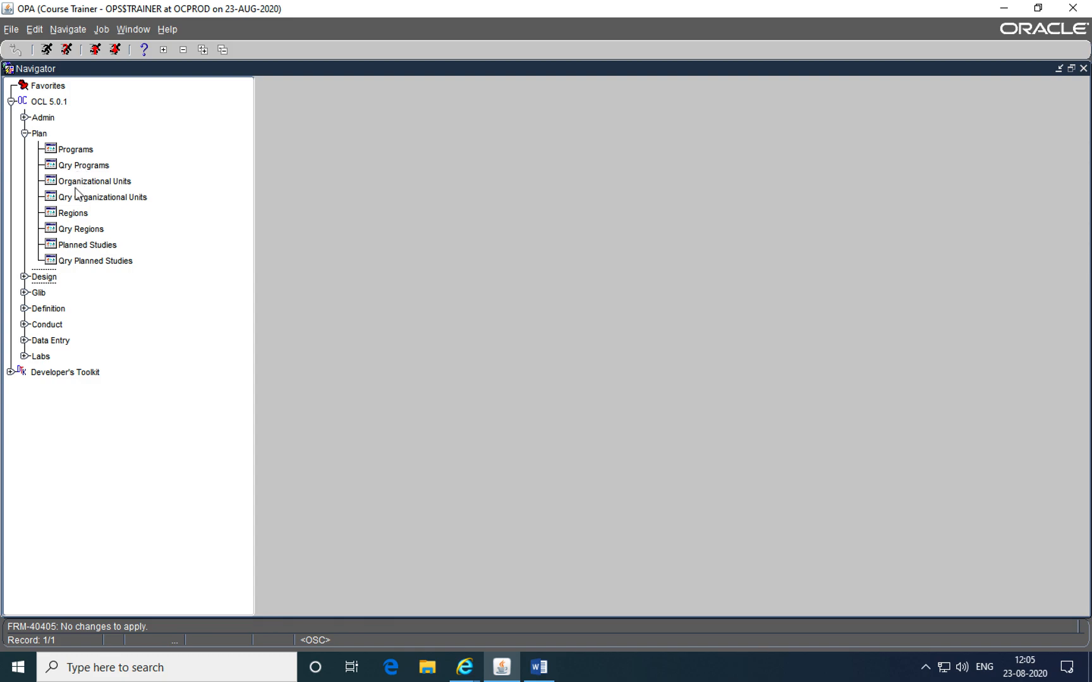
pyautogui.moveTo(80, 197)
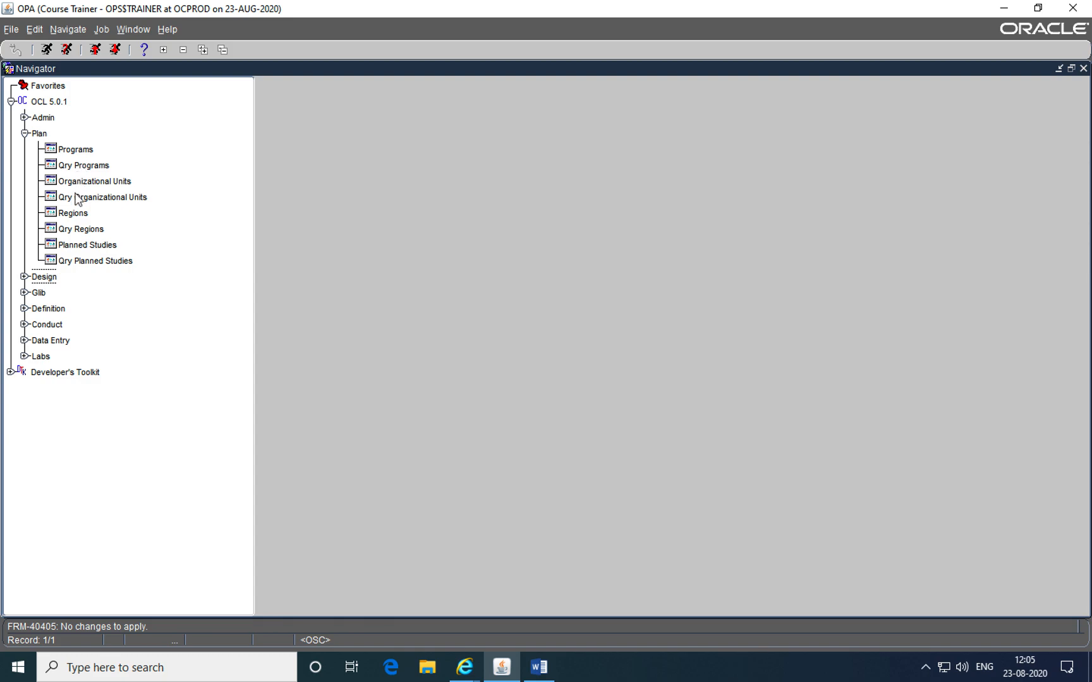
pyautogui.moveTo(59, 240)
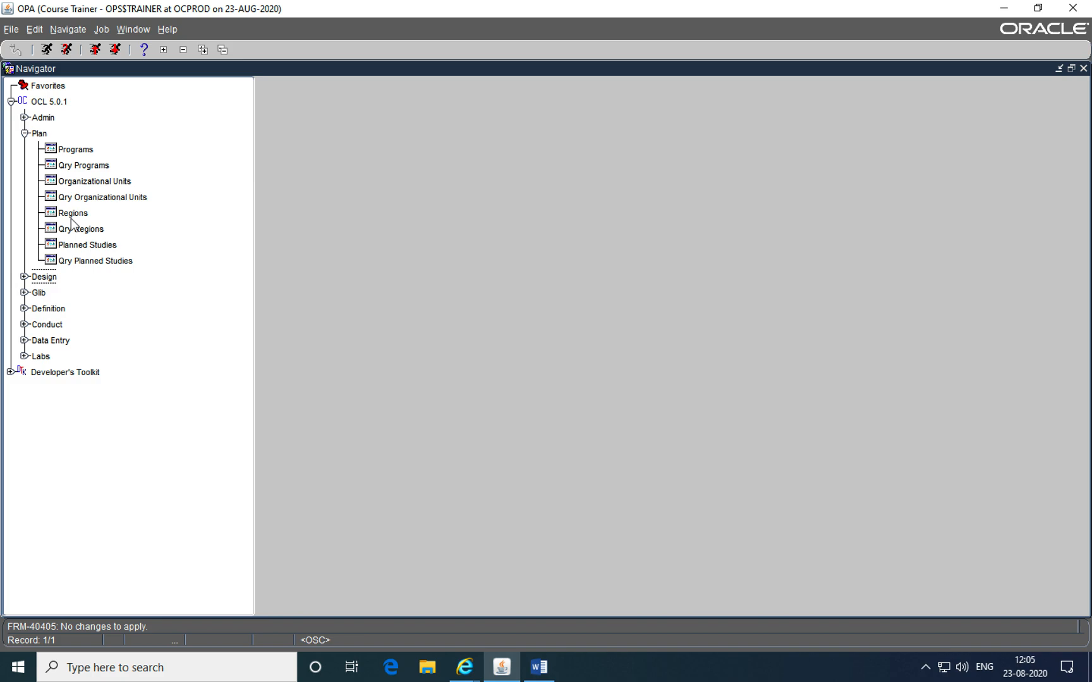
pyautogui.moveTo(75, 252)
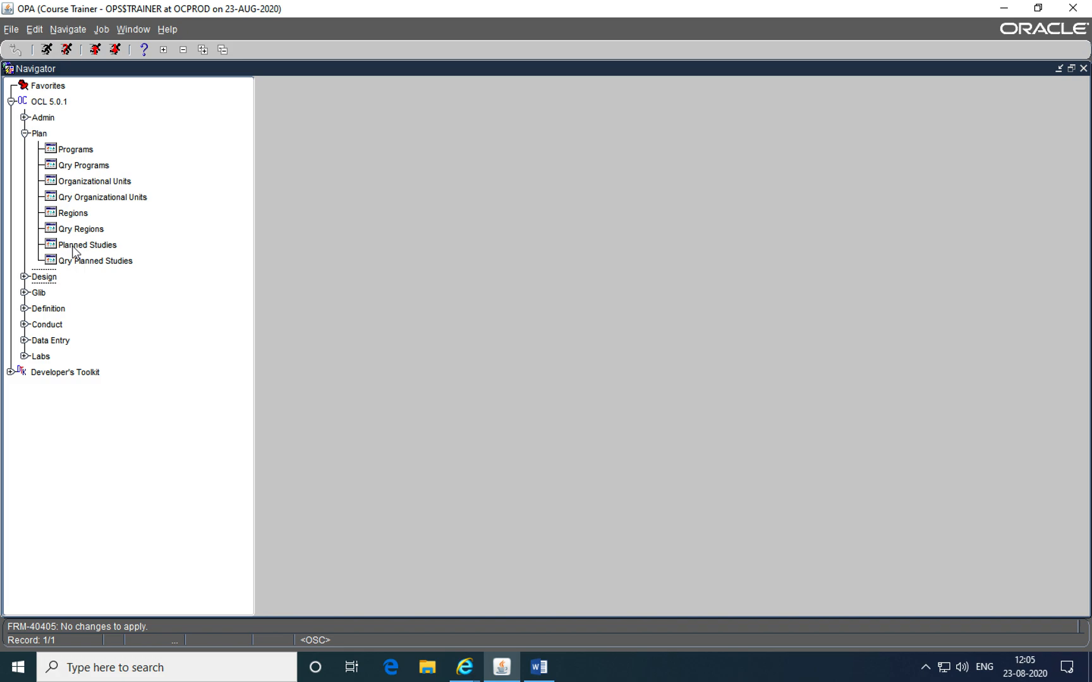
pyautogui.moveTo(101, 257)
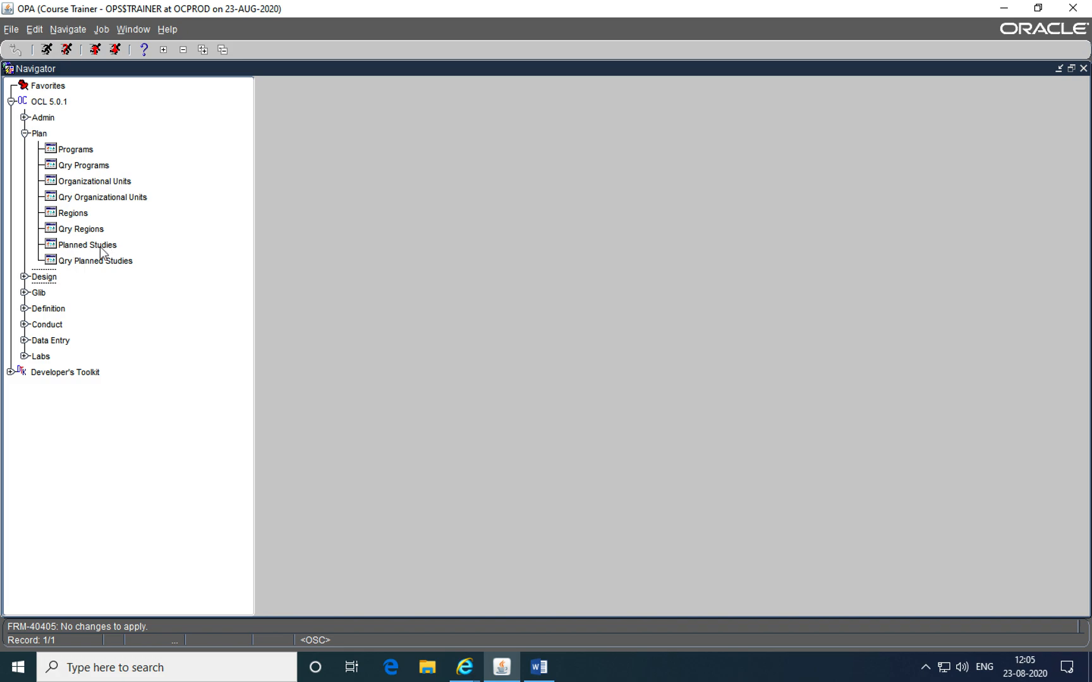
pyautogui.moveTo(75, 291)
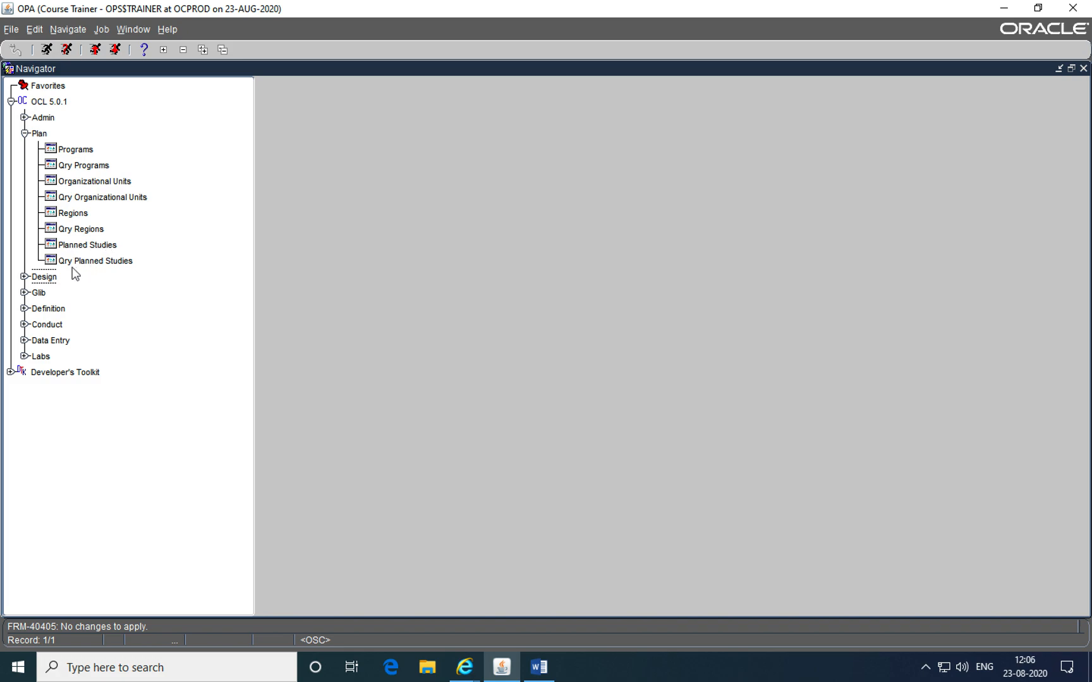
pyautogui.moveTo(33, 295)
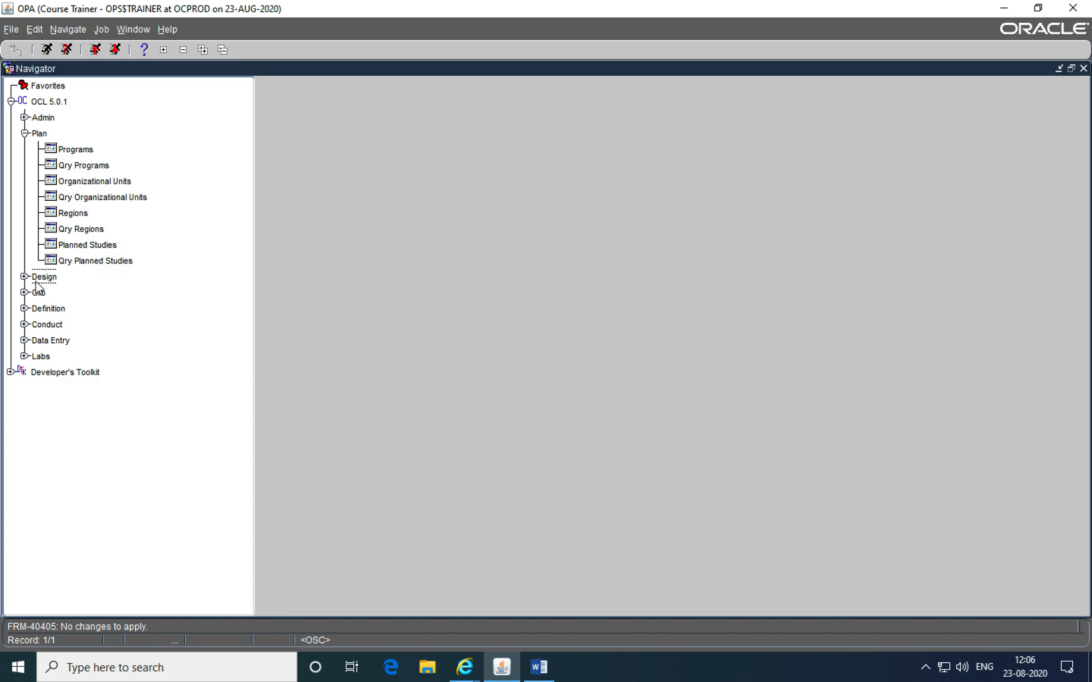
pyautogui.moveTo(48, 300)
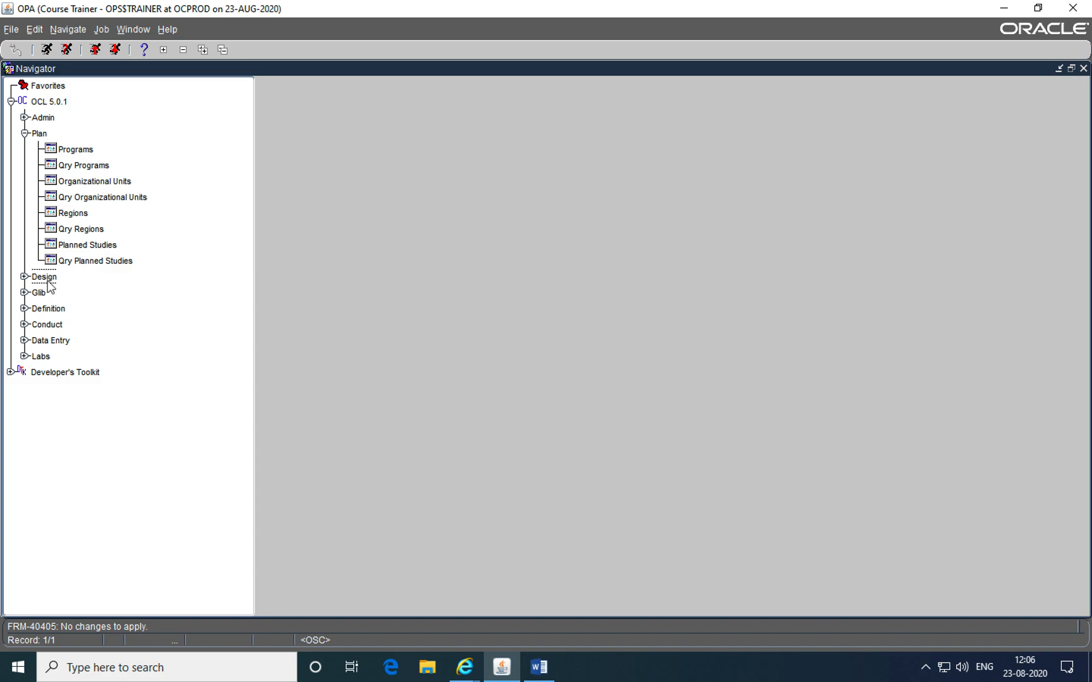
pyautogui.moveTo(73, 283)
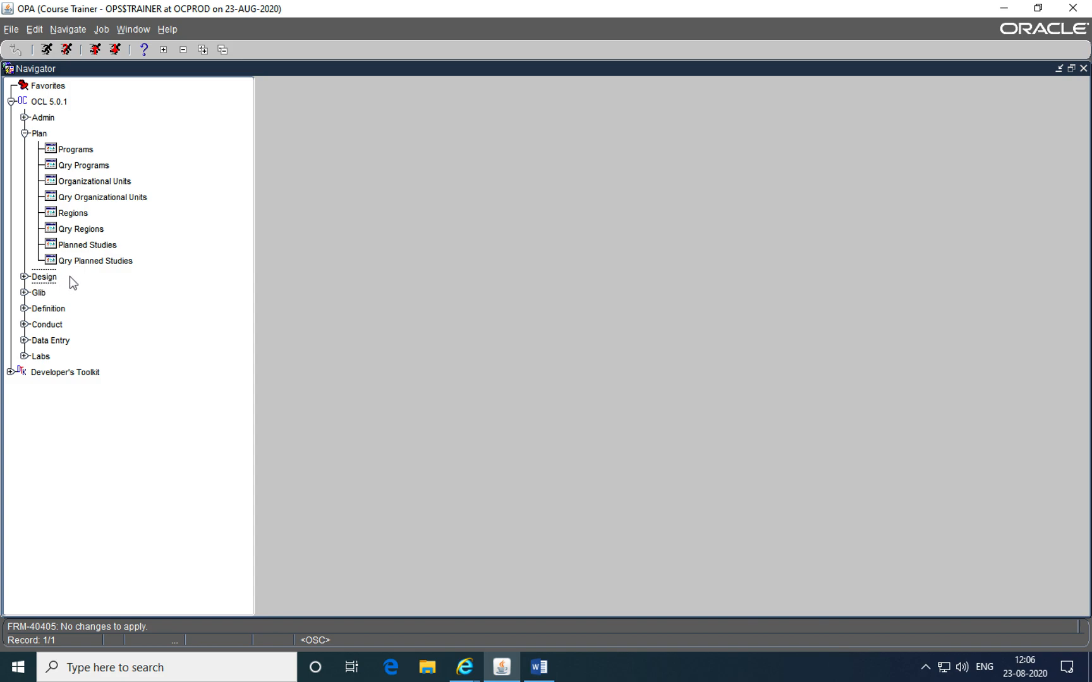
pyautogui.moveTo(86, 256)
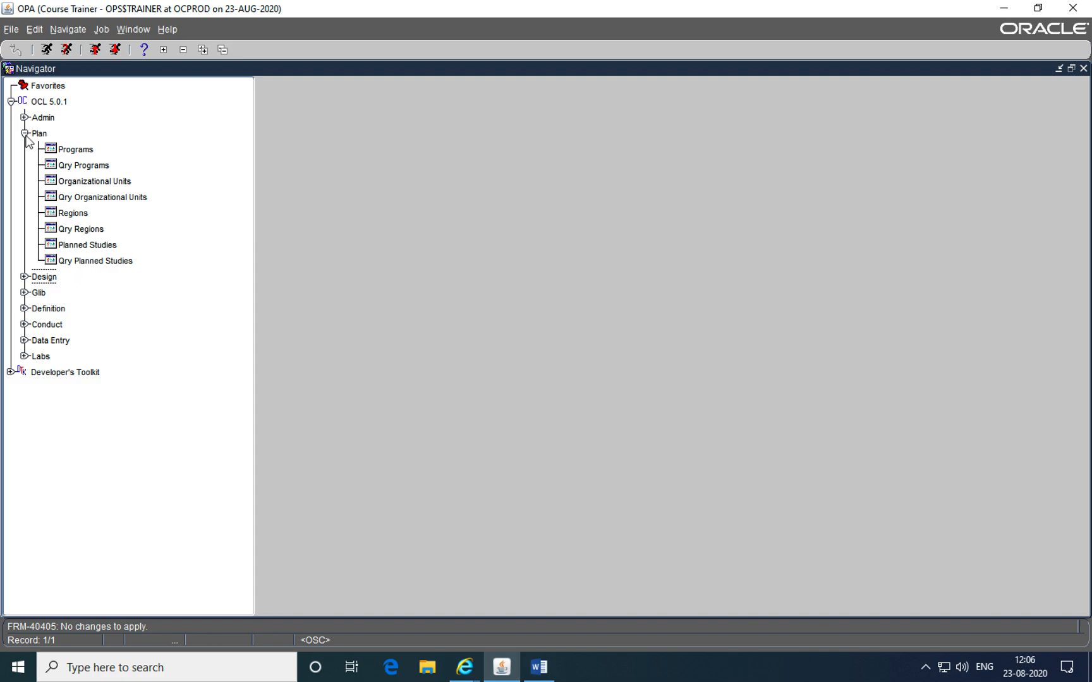
pyautogui.click(24, 134)
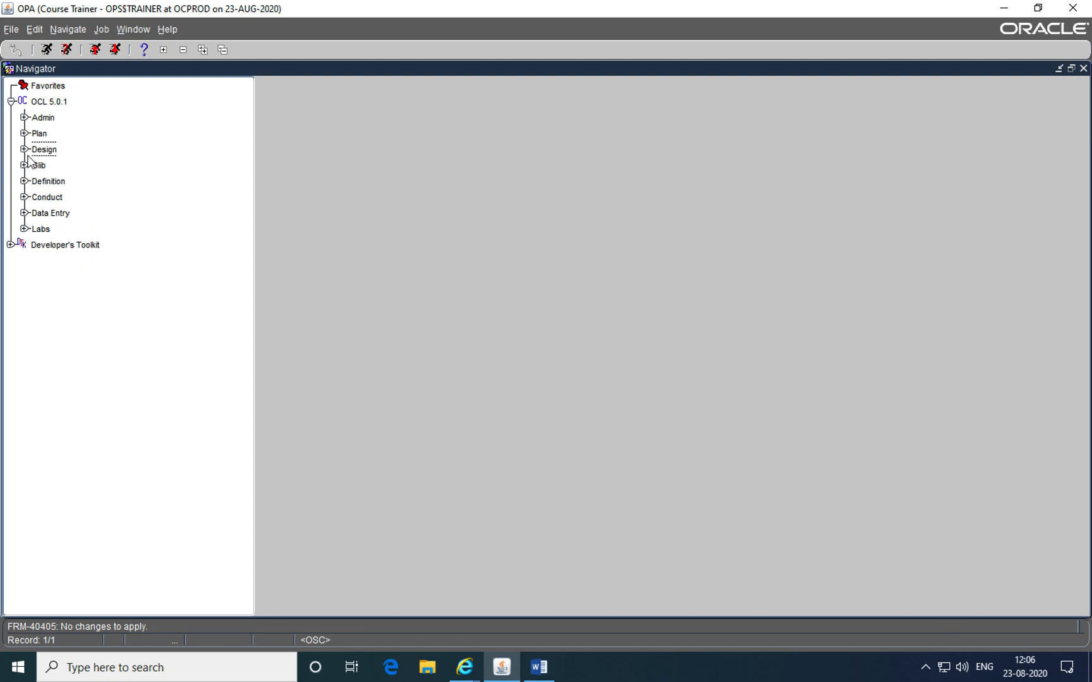
pyautogui.moveTo(326, 339)
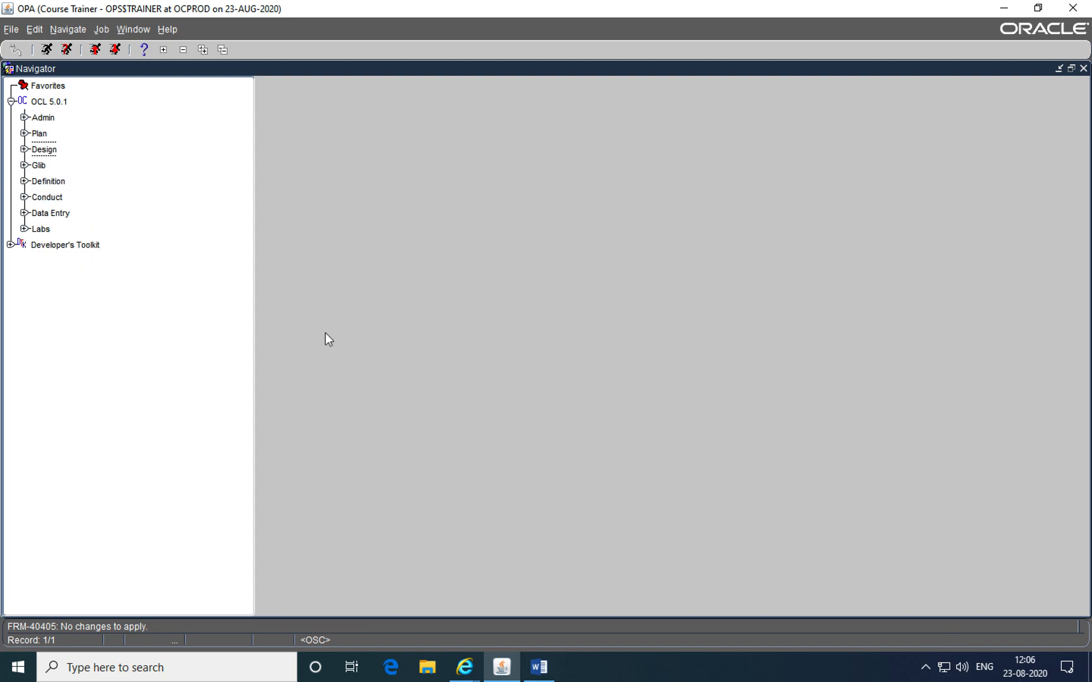
pyautogui.click(539, 667)
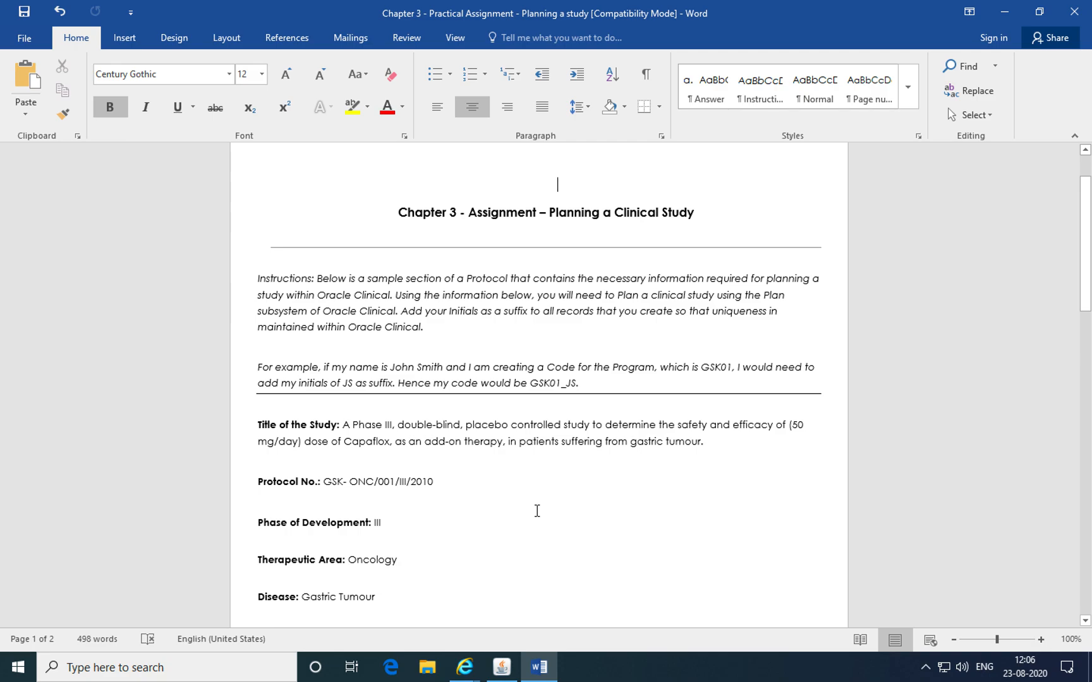
# Review the Study Design section and Table 1, highlighting the drug name Capaflox
pyautogui.scroll(-3)
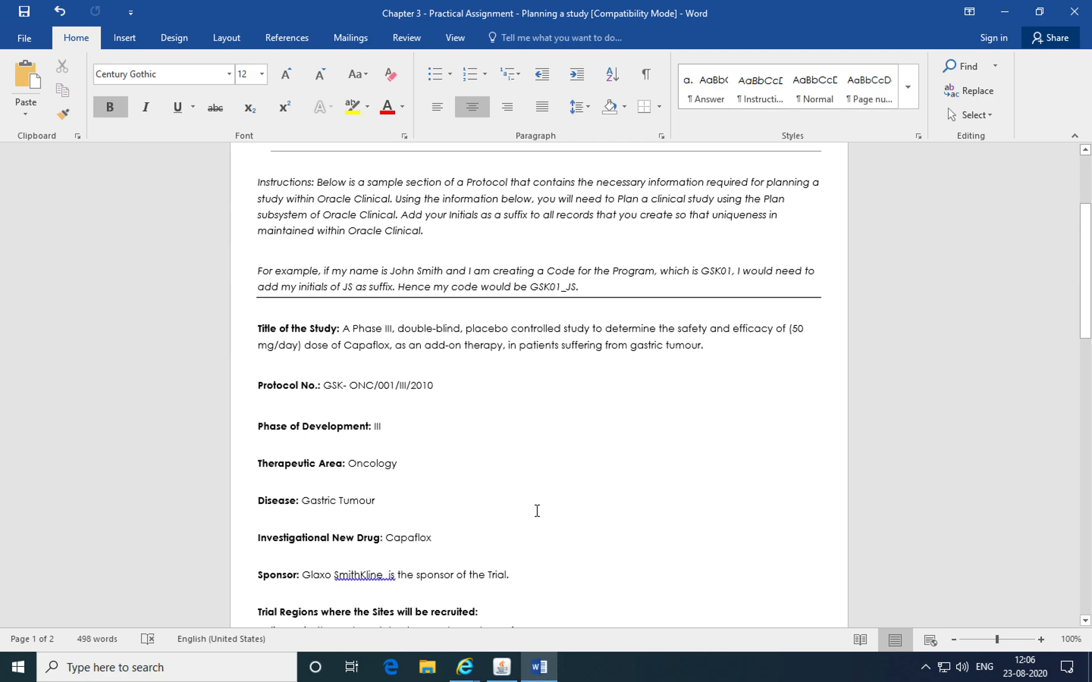
pyautogui.scroll(-3)
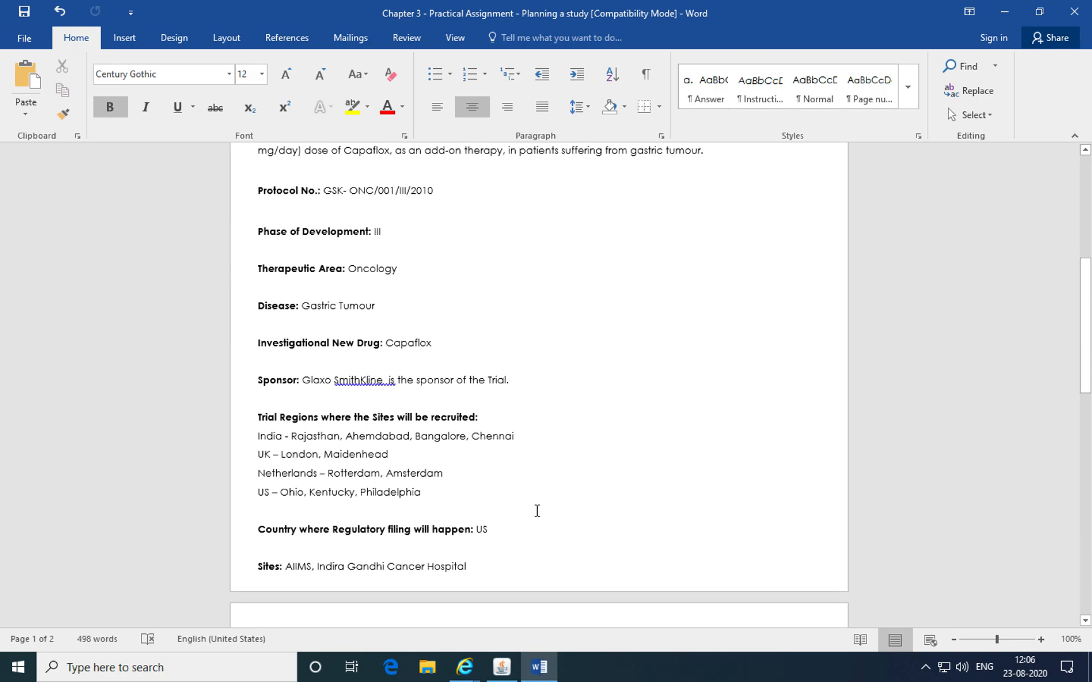
pyautogui.scroll(-3)
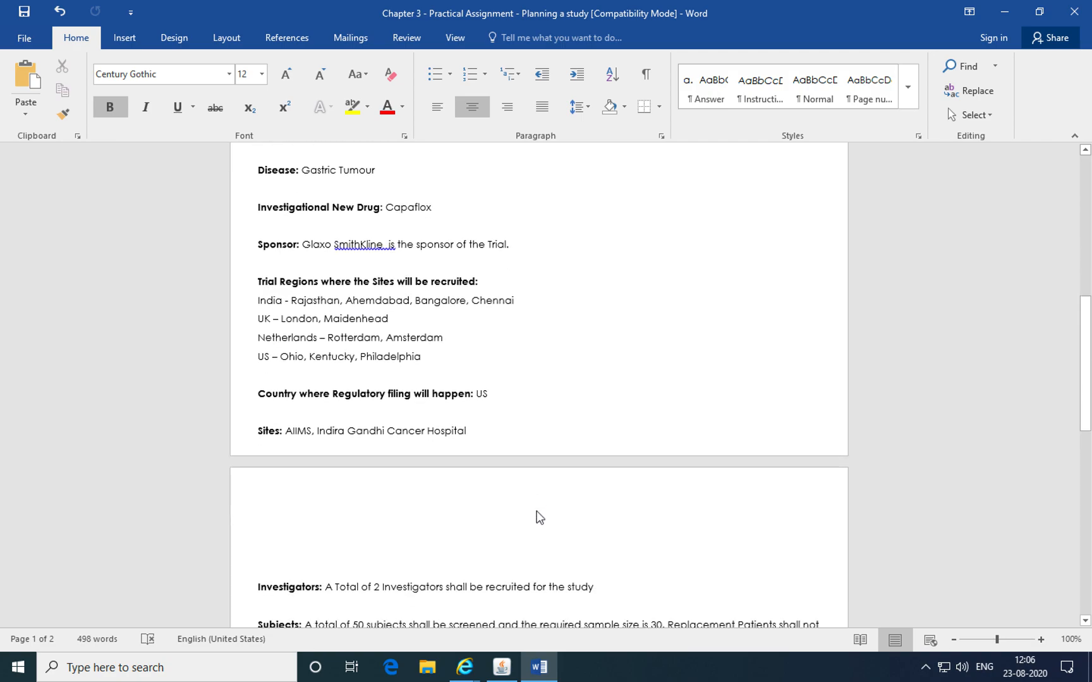
pyautogui.scroll(-3)
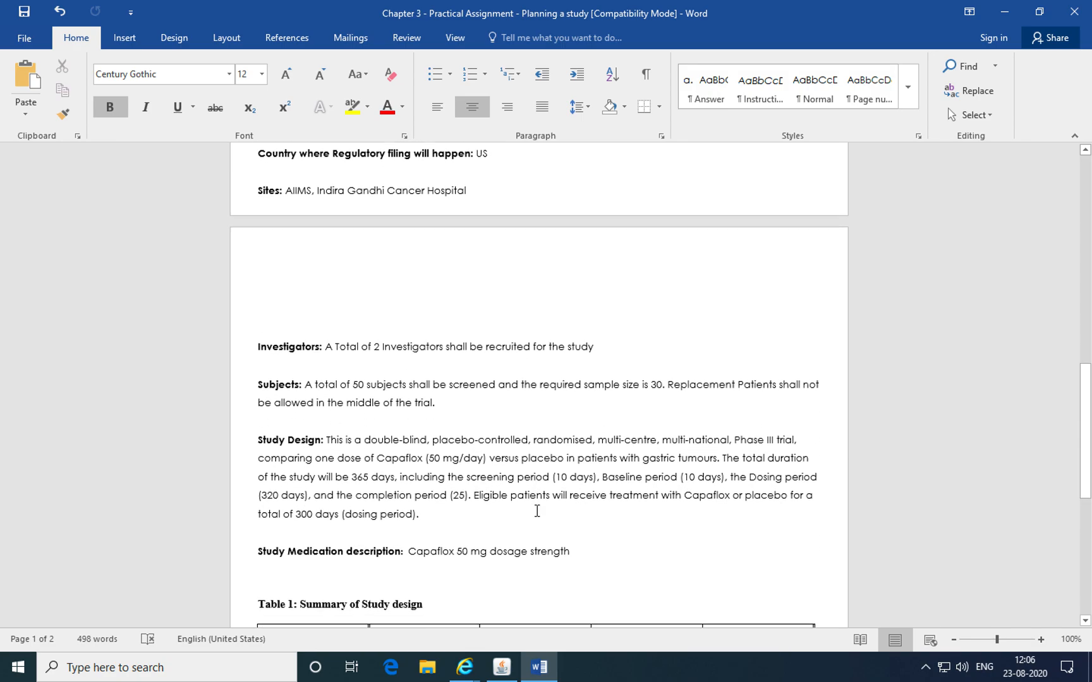
pyautogui.scroll(-3)
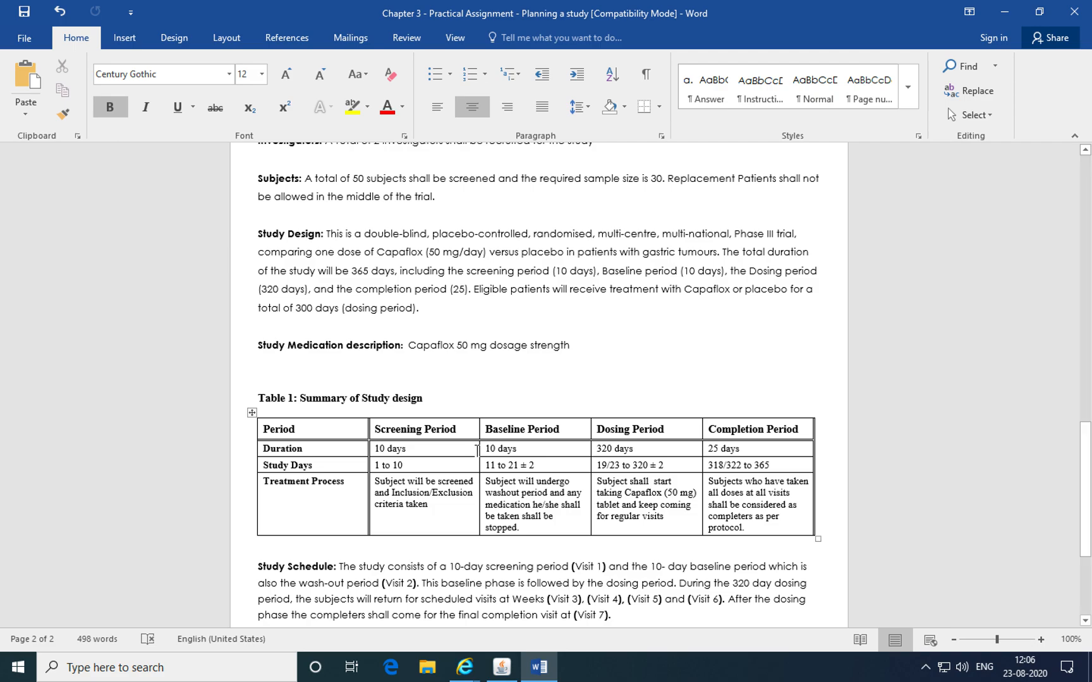
pyautogui.moveTo(299, 270)
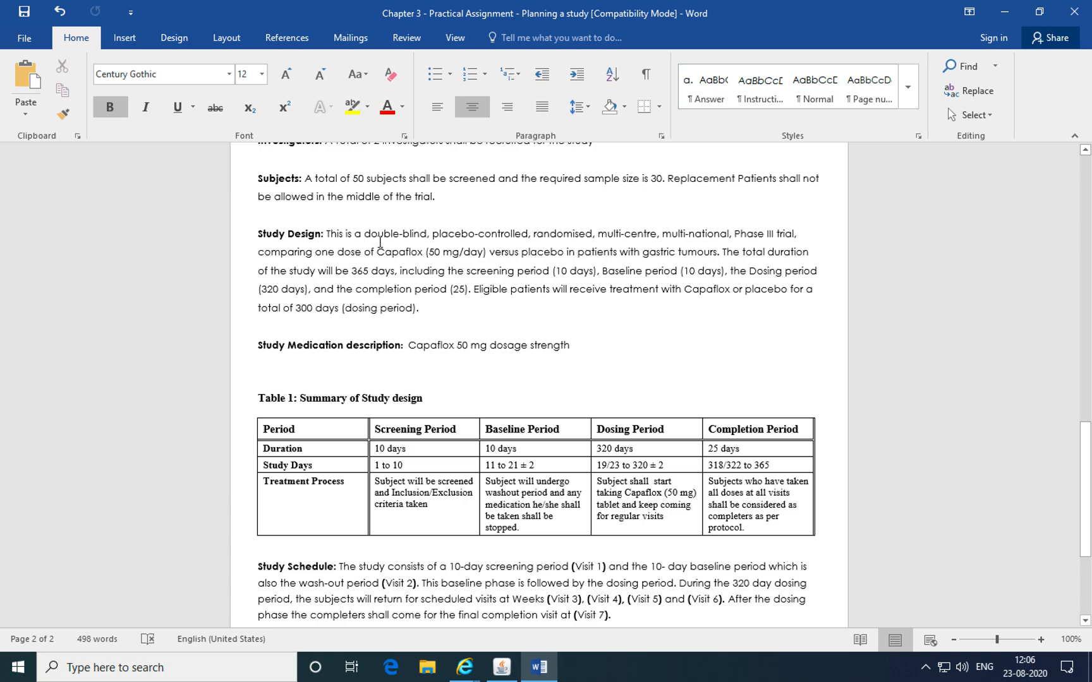
pyautogui.moveTo(379, 256)
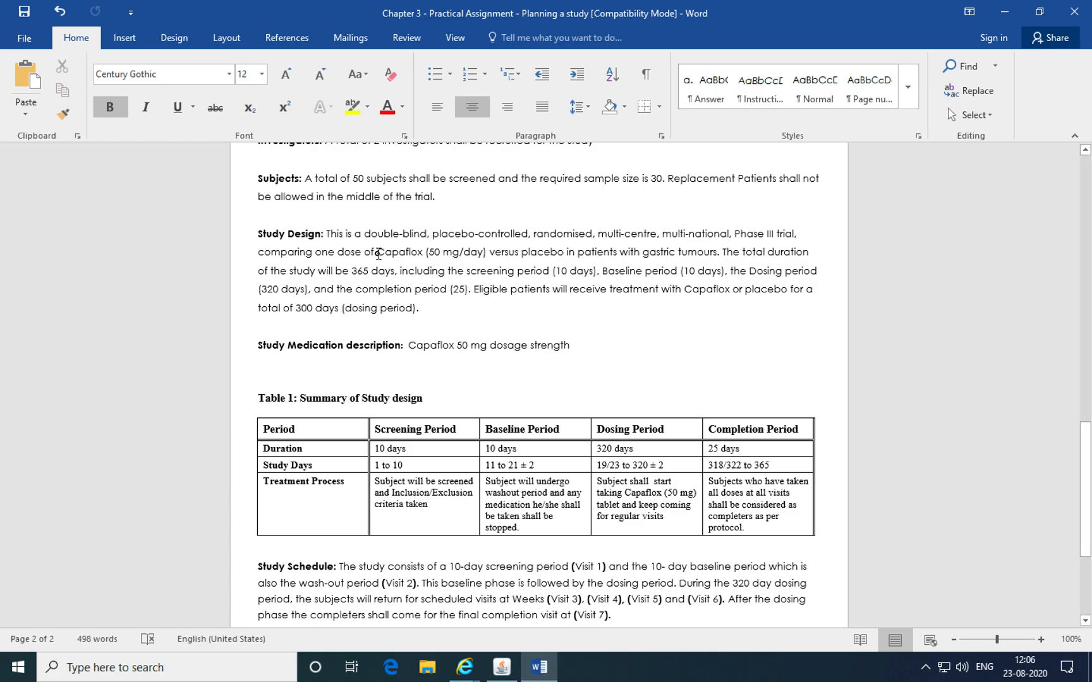
pyautogui.doubleClick(392, 252)
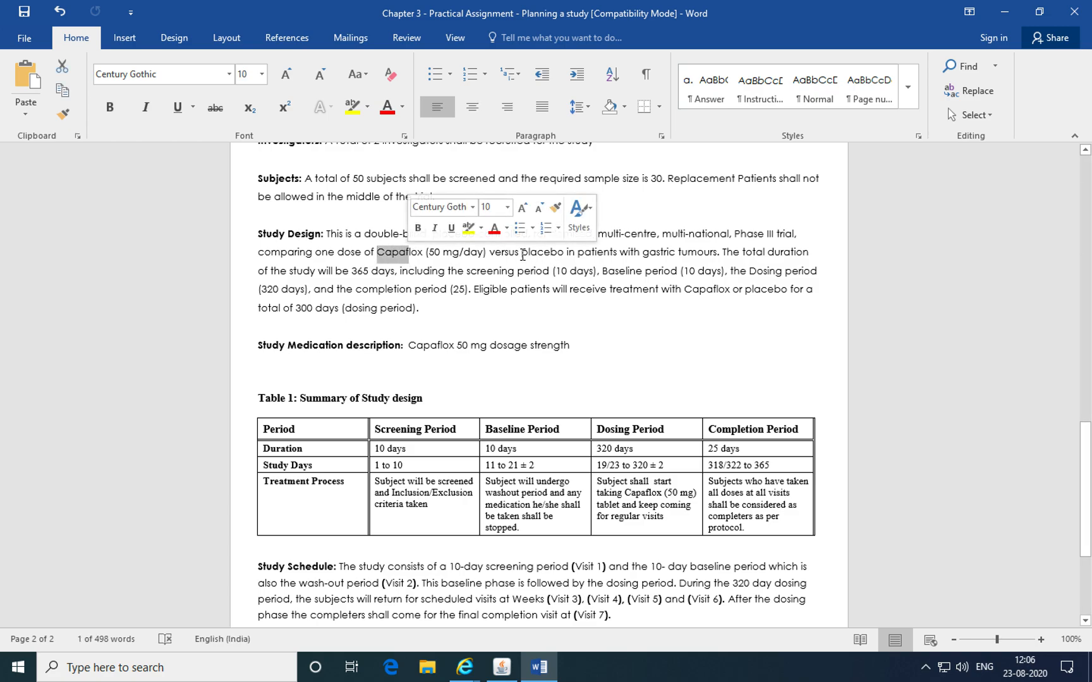
pyautogui.doubleClick(531, 252)
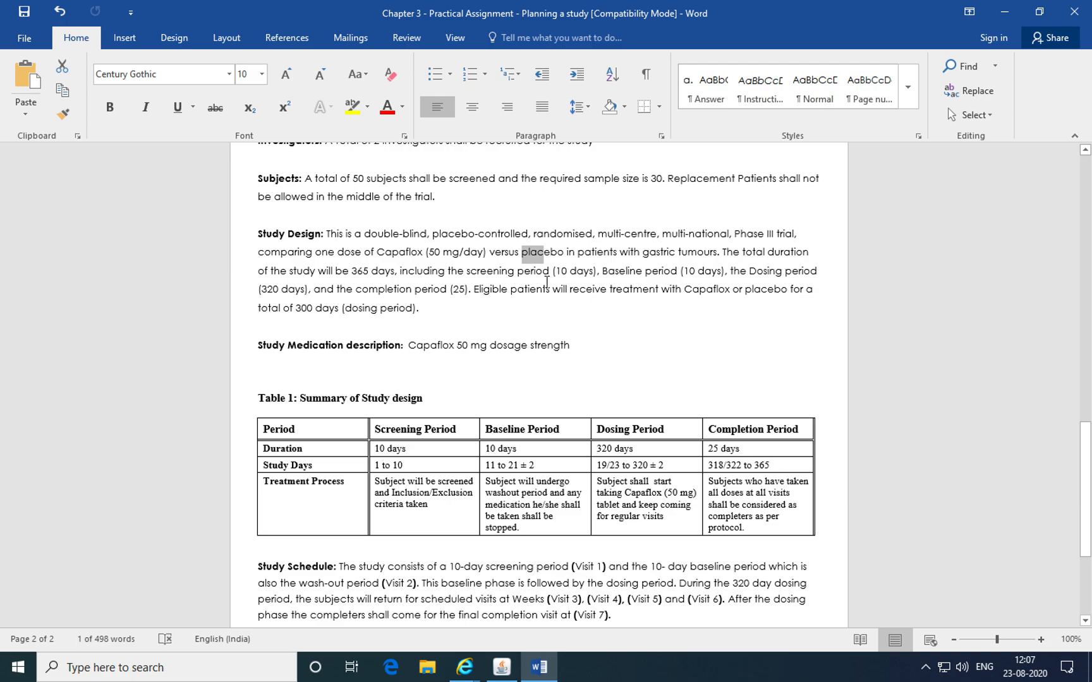
pyautogui.moveTo(627, 277)
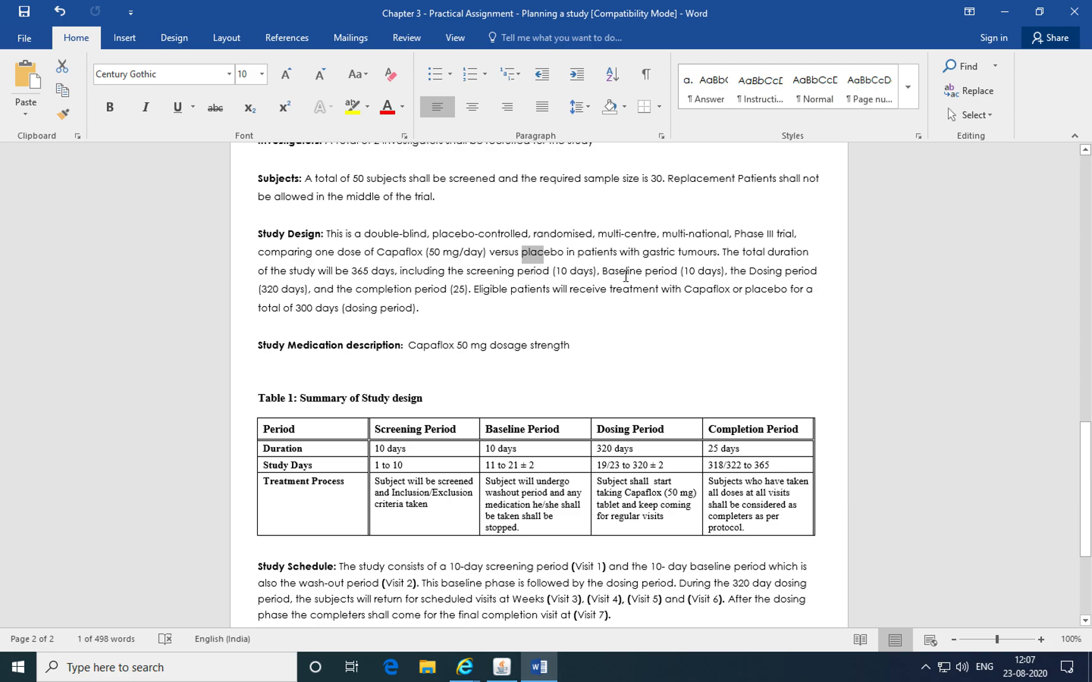
pyautogui.moveTo(435, 289)
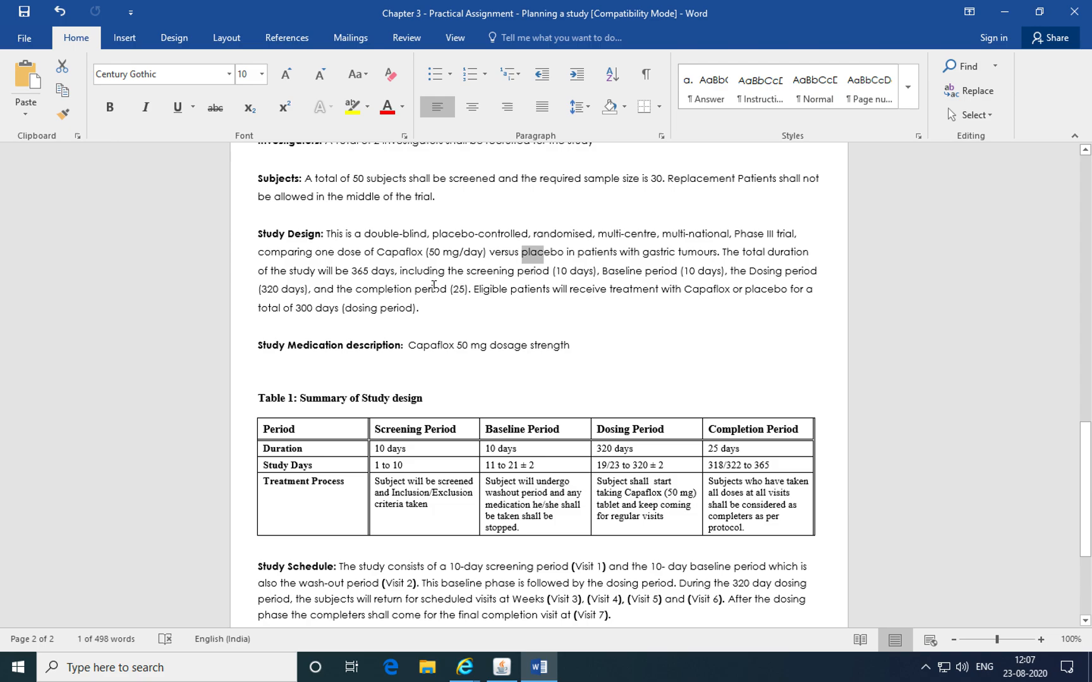
pyautogui.moveTo(427, 294)
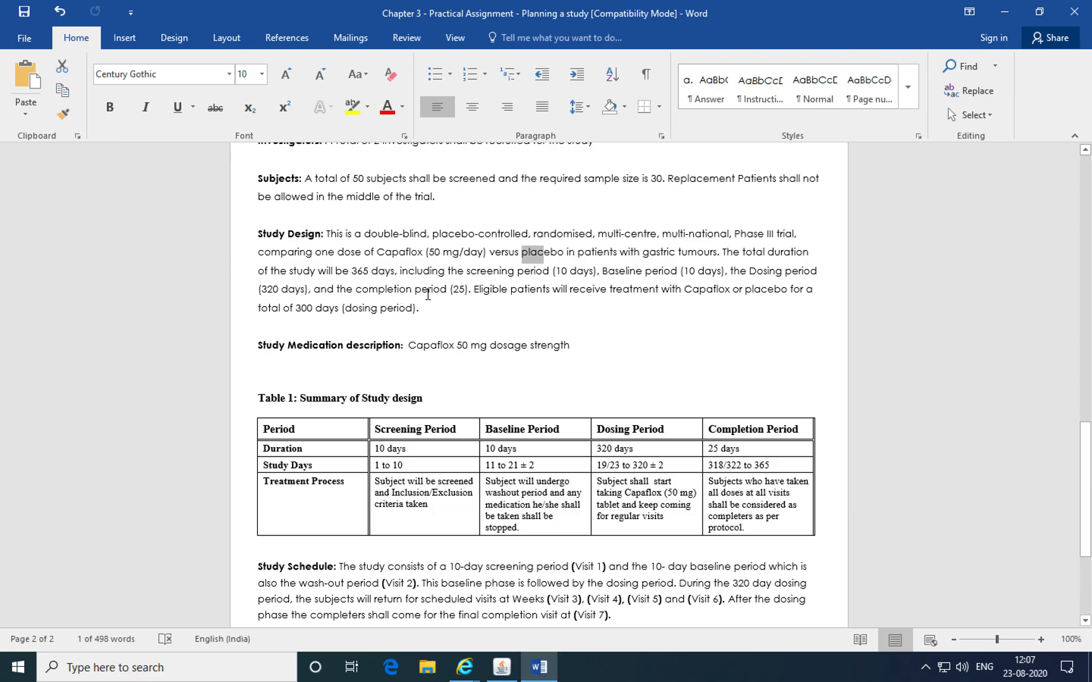
pyautogui.moveTo(397, 334)
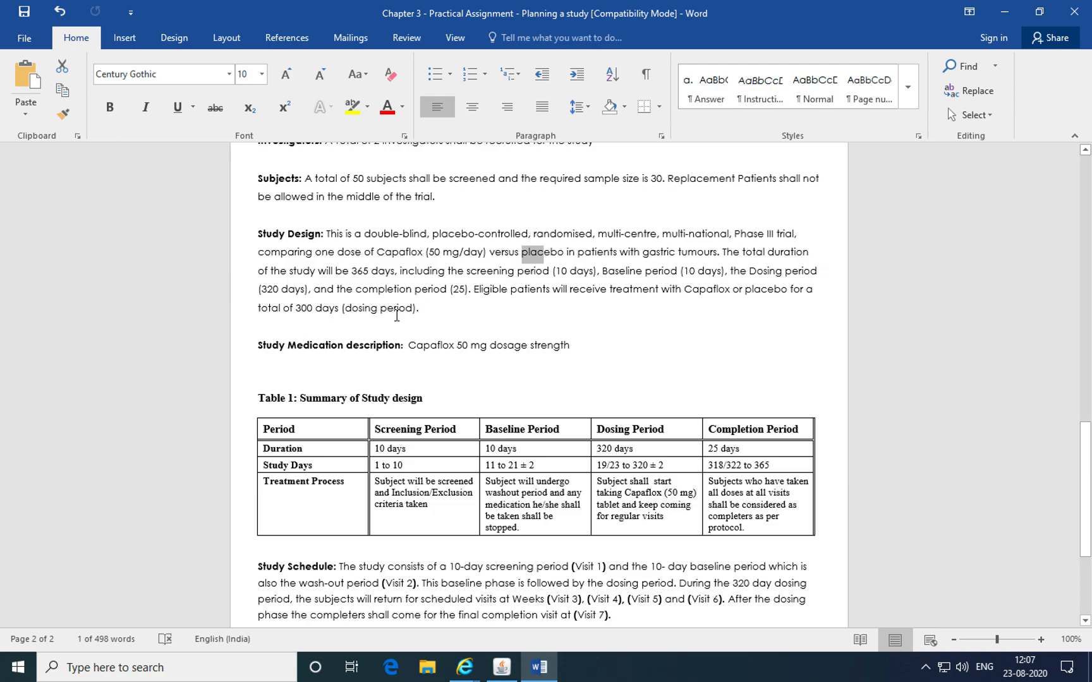
pyautogui.moveTo(295, 255)
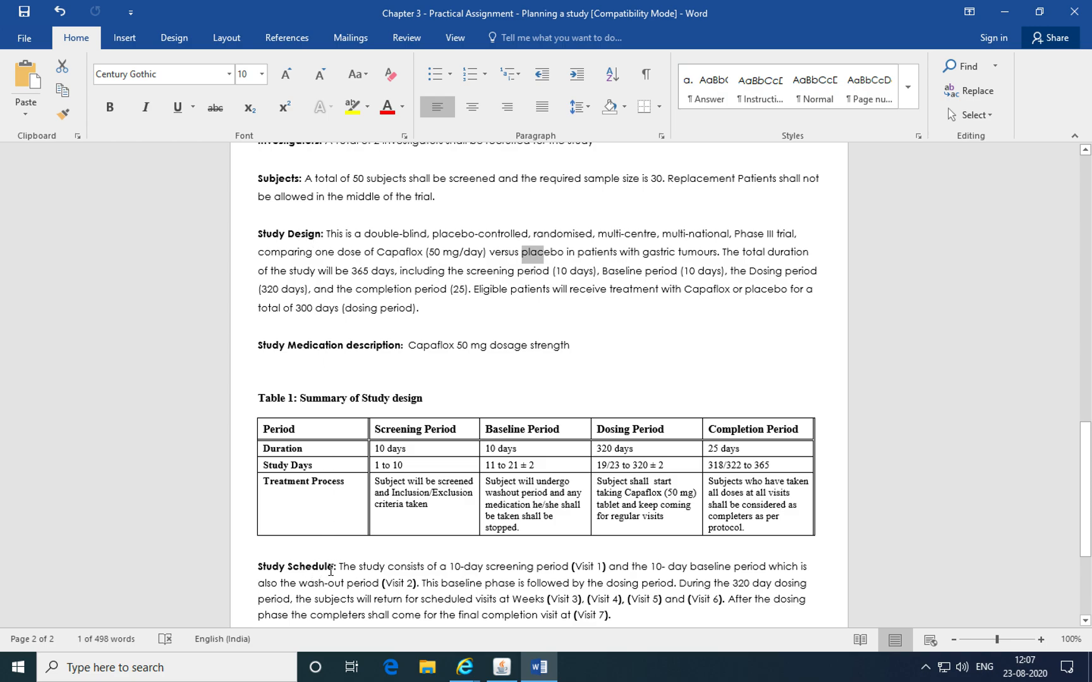
pyautogui.moveTo(327, 570)
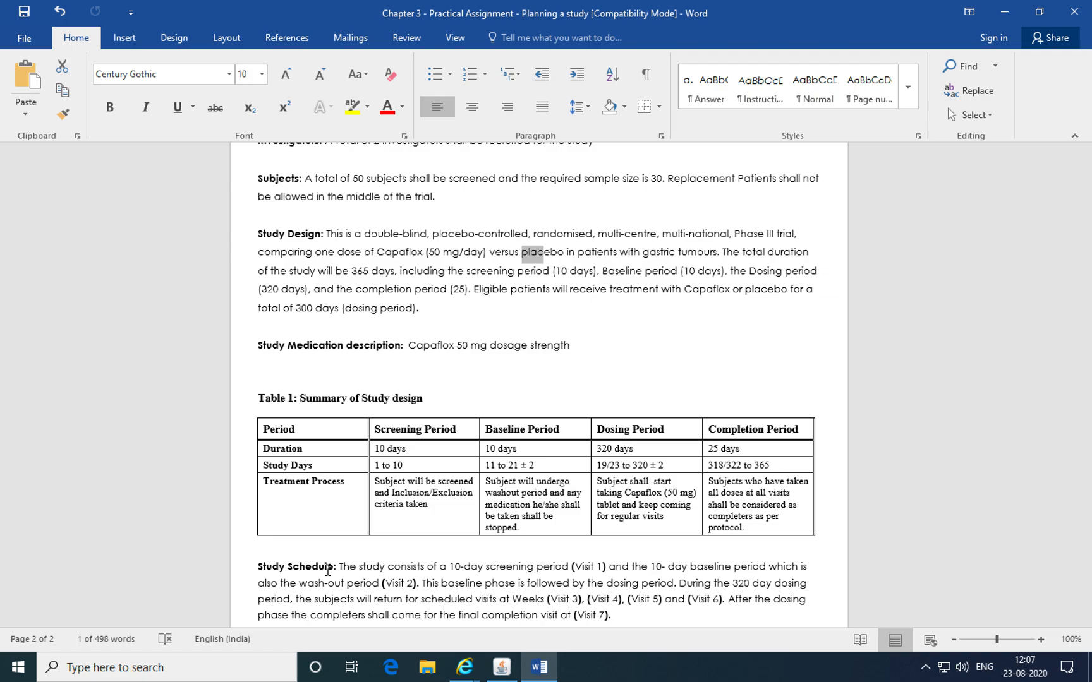
# Expand Design > Studies in the Navigator and launch Easy Study Design
pyautogui.click(501, 667)
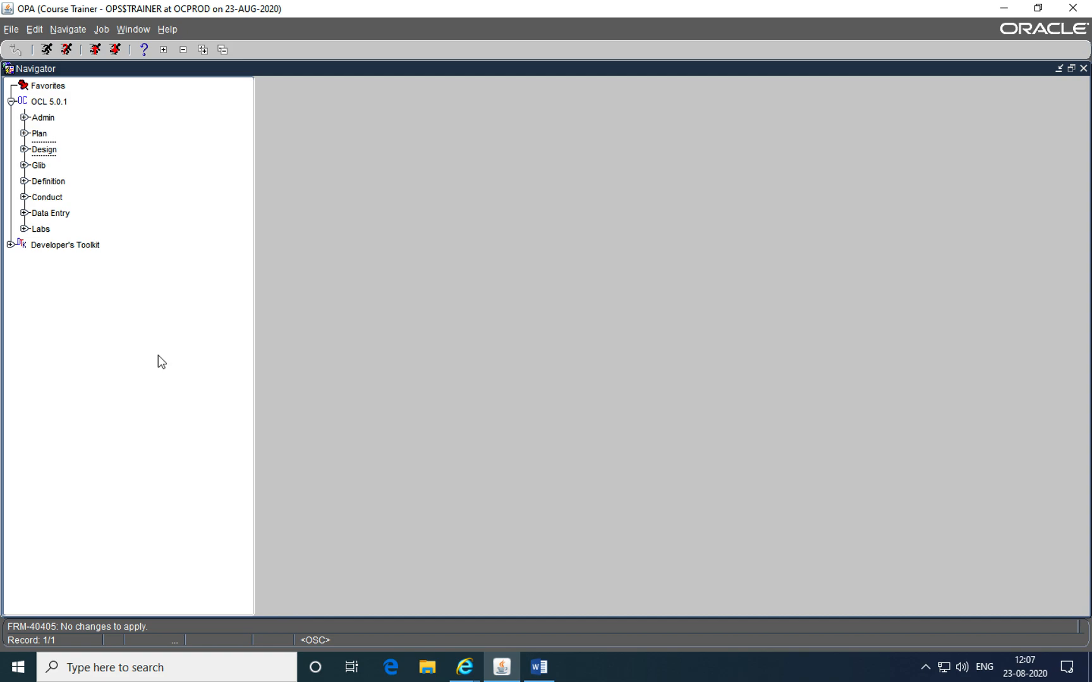
pyautogui.moveTo(27, 155)
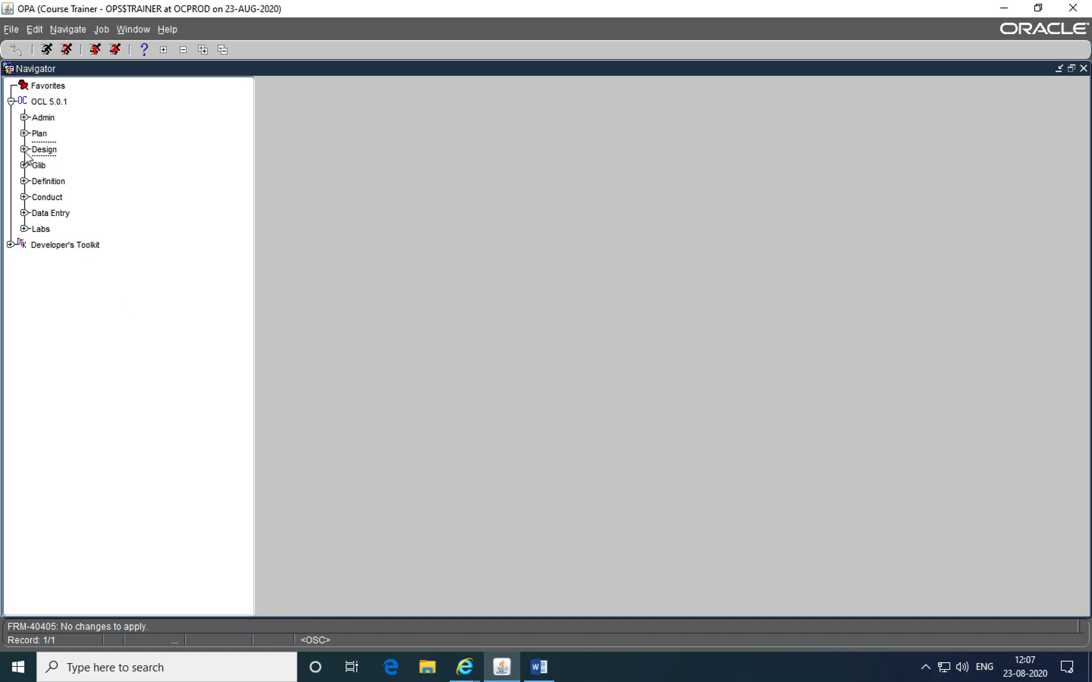
pyautogui.click(24, 149)
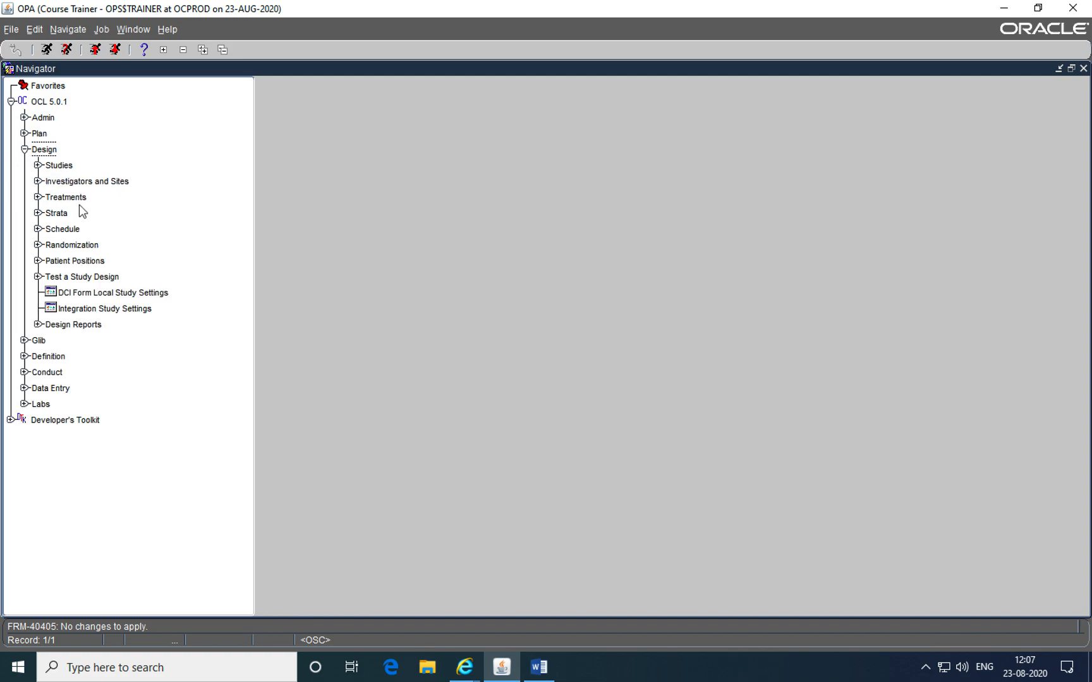
pyautogui.moveTo(36, 159)
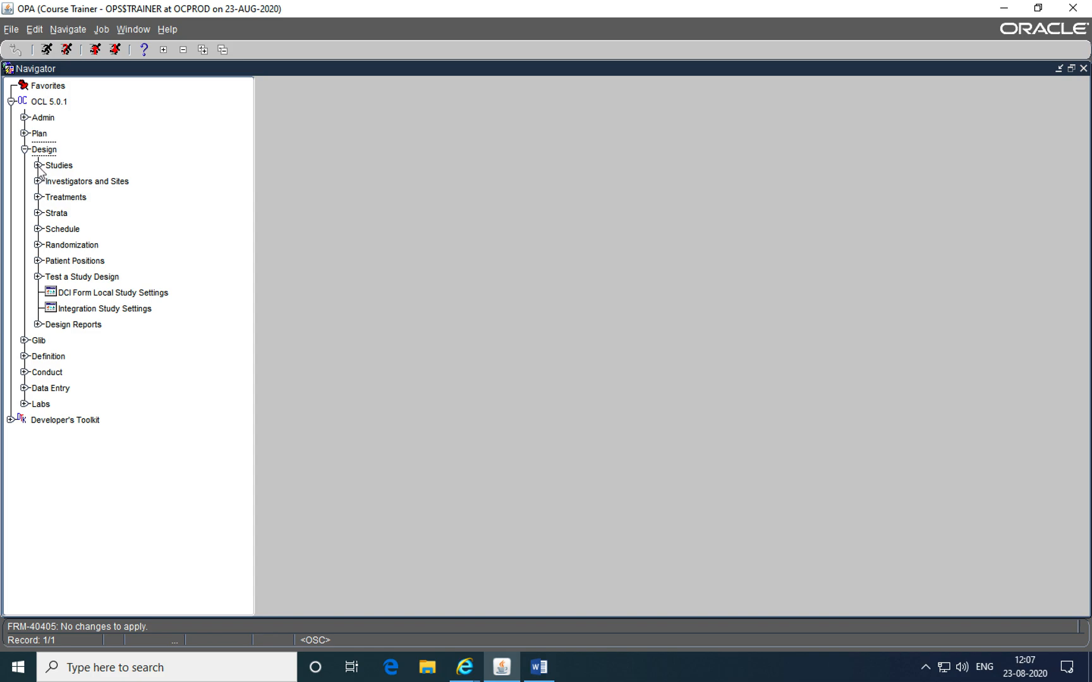
pyautogui.click(35, 164)
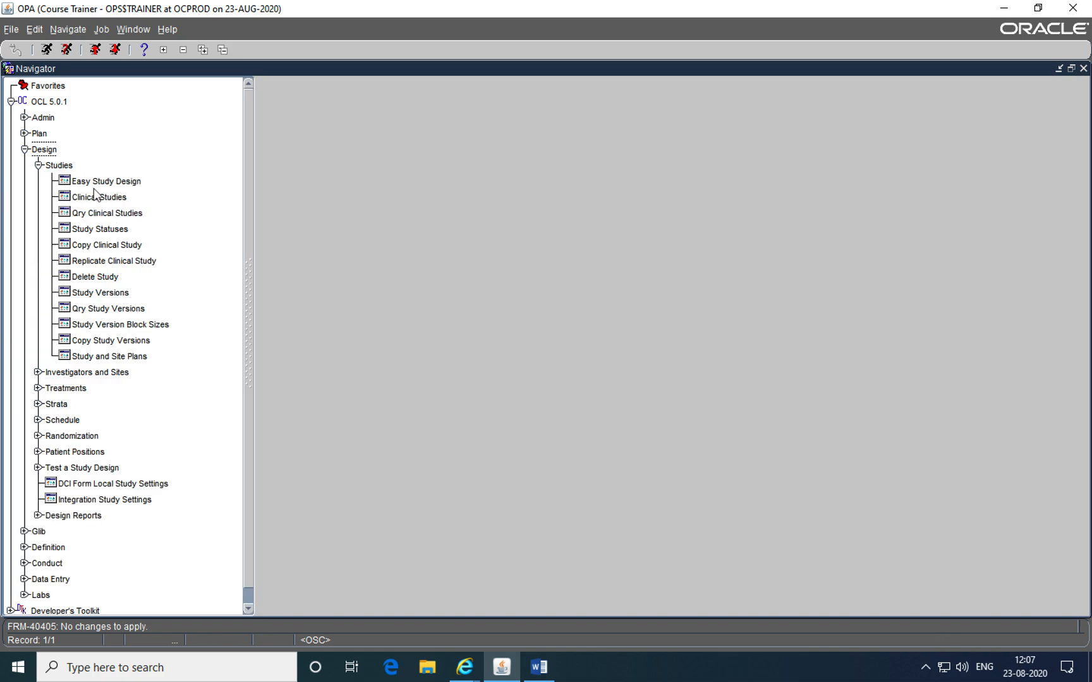
pyautogui.moveTo(125, 184)
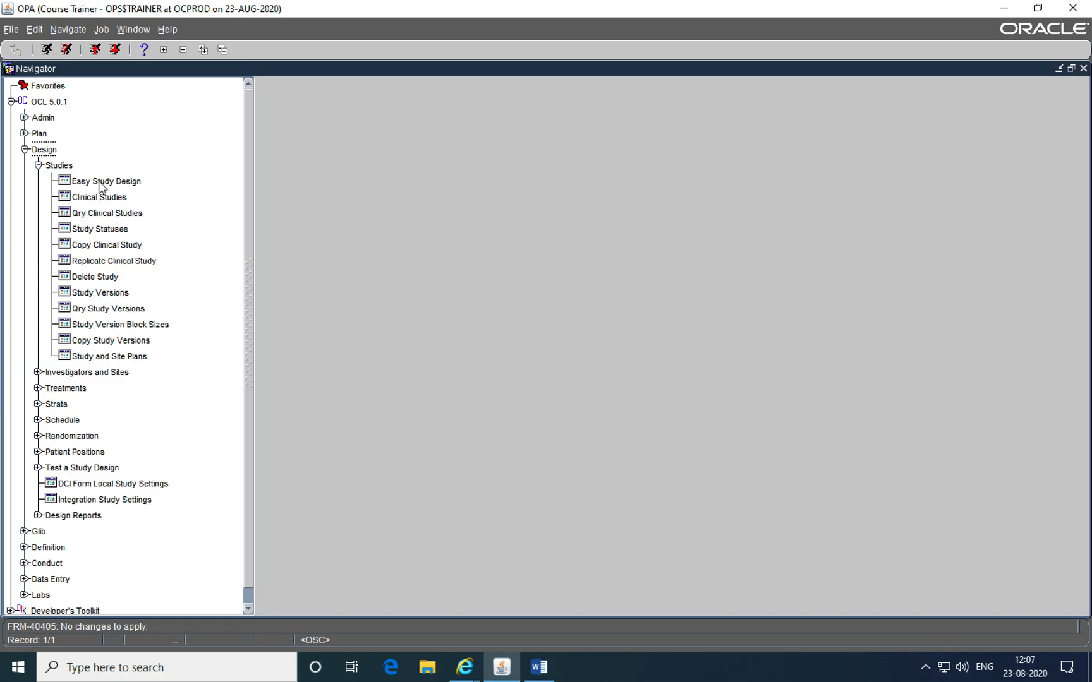
pyautogui.moveTo(101, 187)
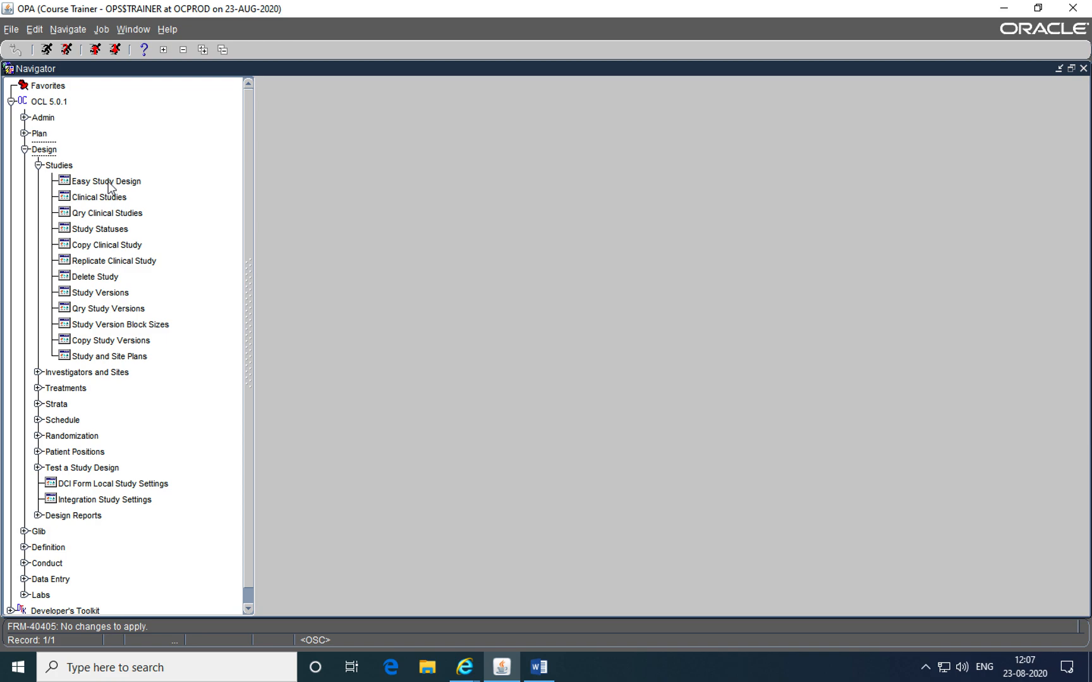
pyautogui.doubleClick(106, 182)
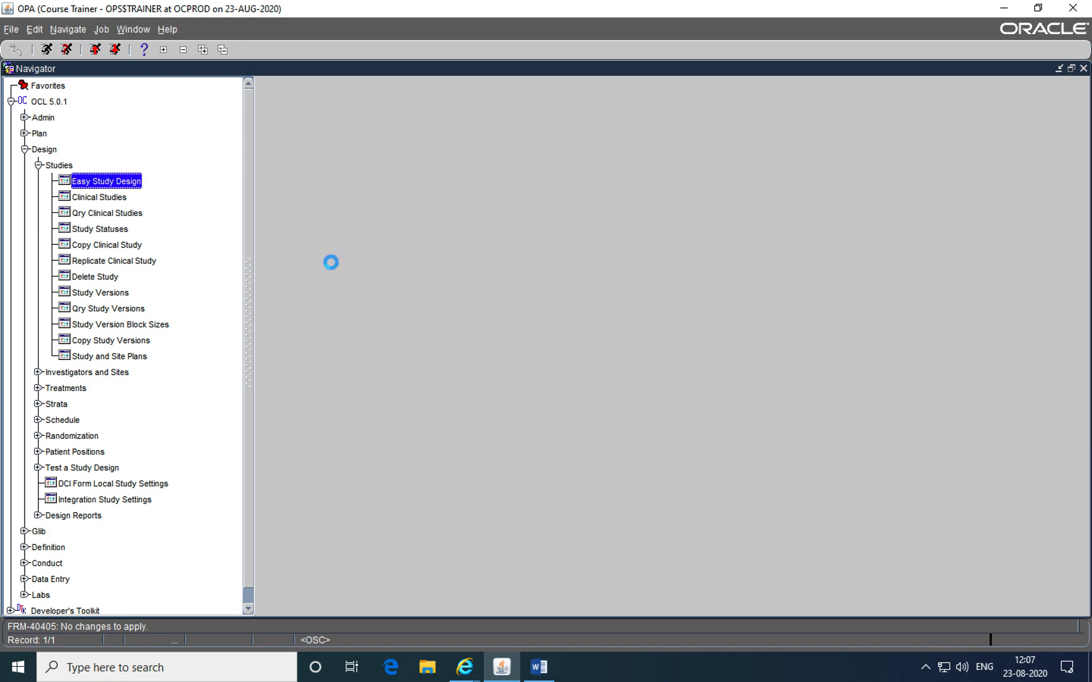
# Insert a new blank study record in the Easy Design Clinical Studies form
pyautogui.doubleClick(107, 182)
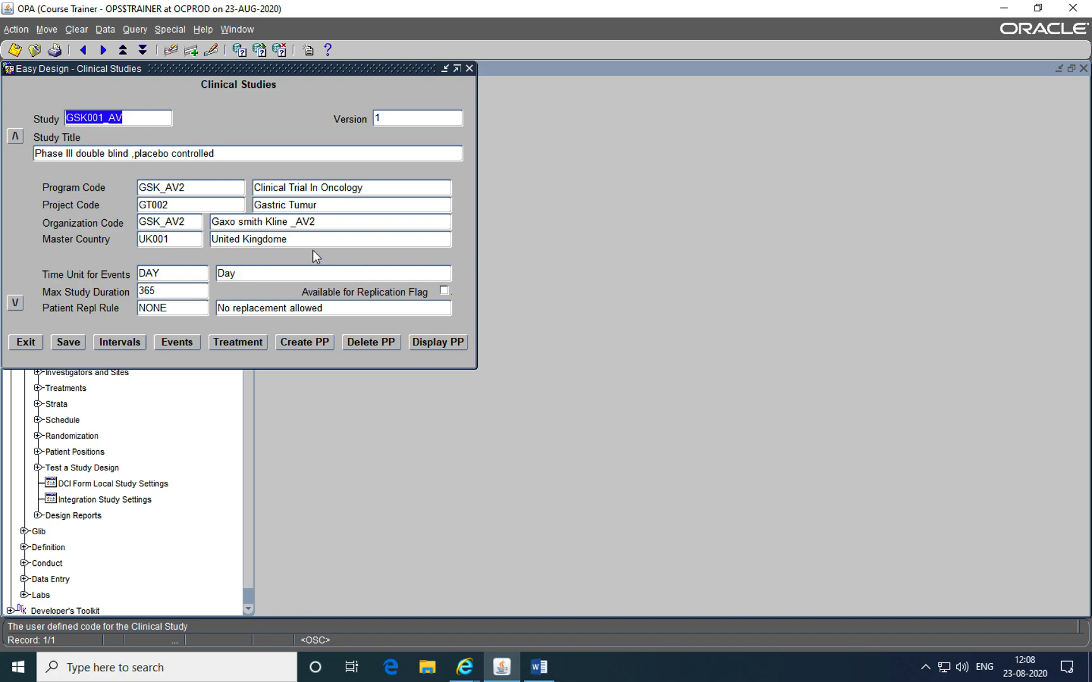
pyautogui.moveTo(272, 215)
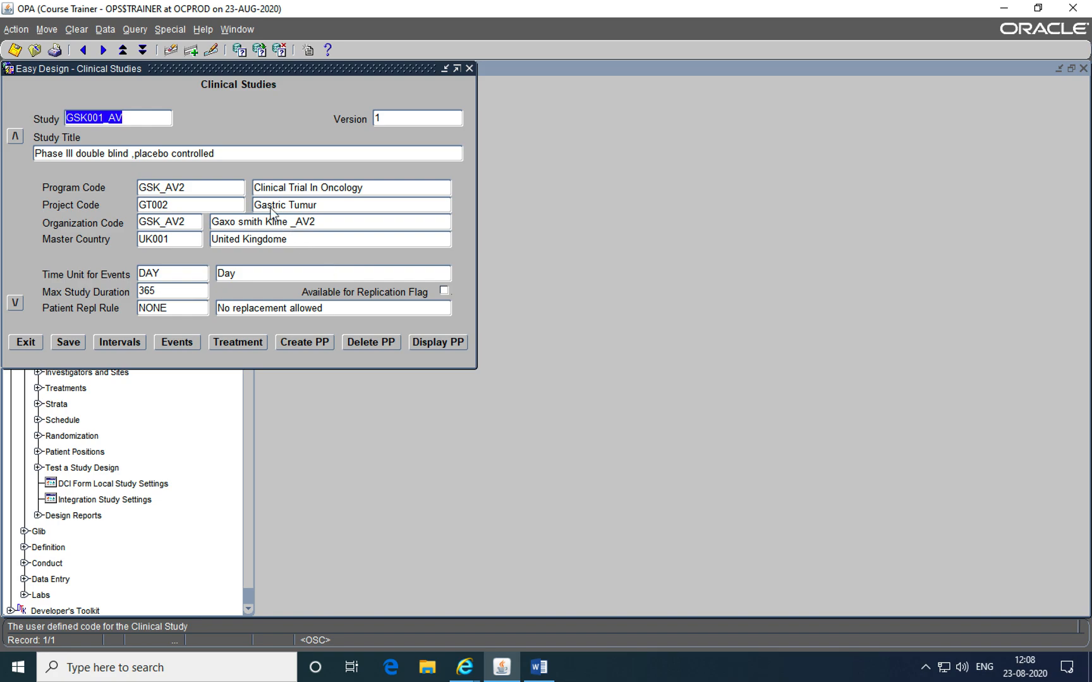
pyautogui.moveTo(112, 39)
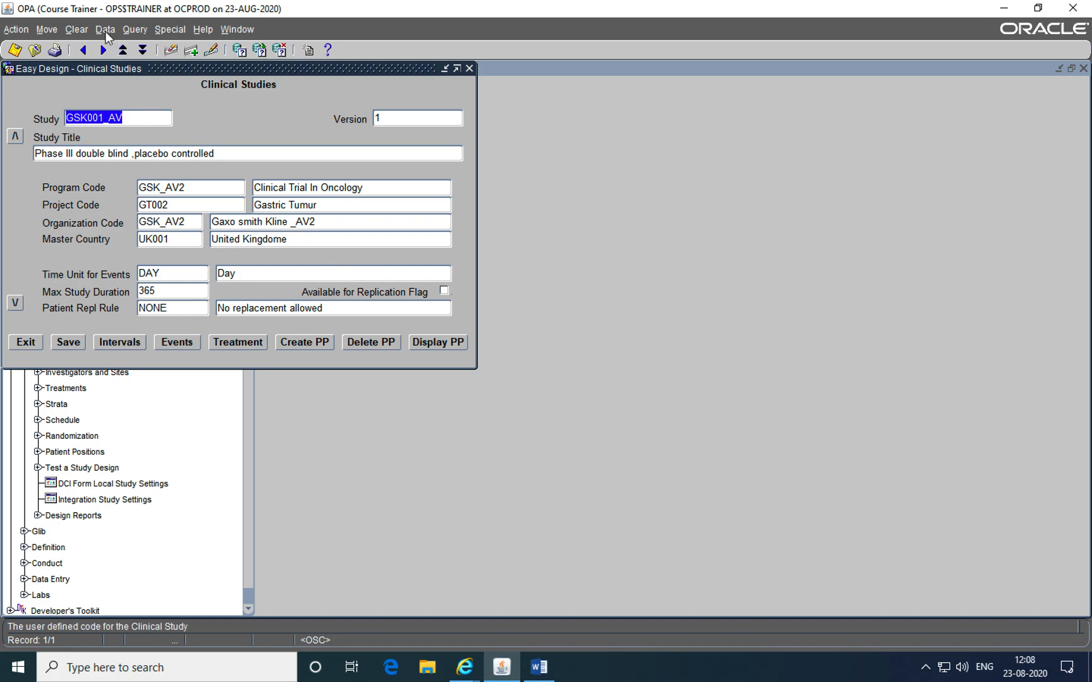
pyautogui.click(109, 29)
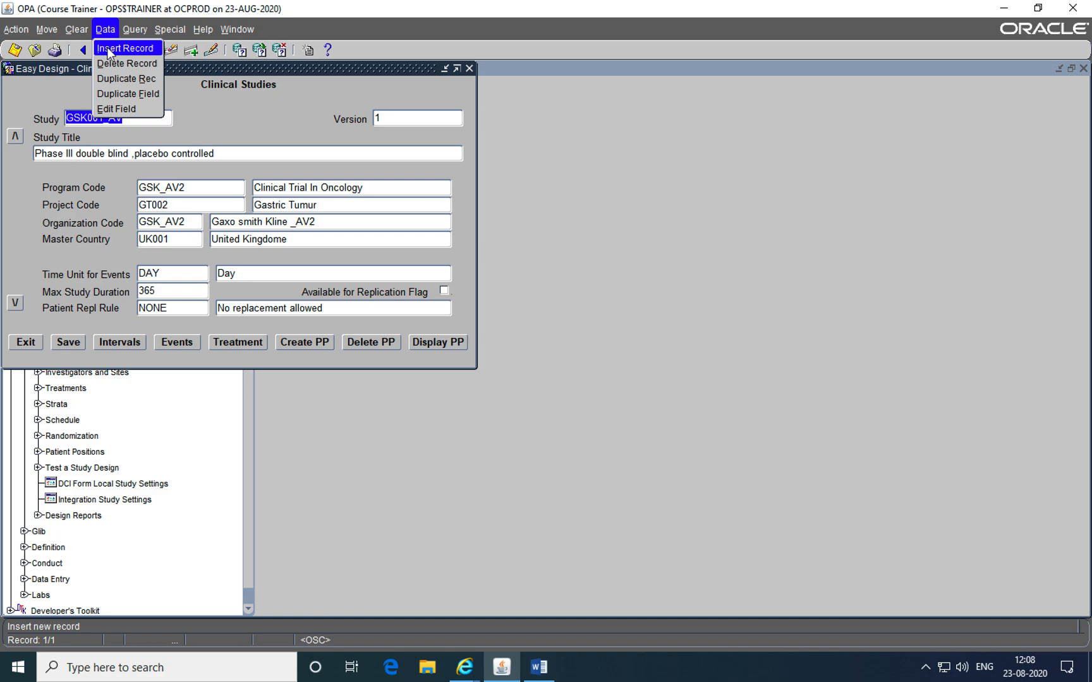
pyautogui.click(129, 48)
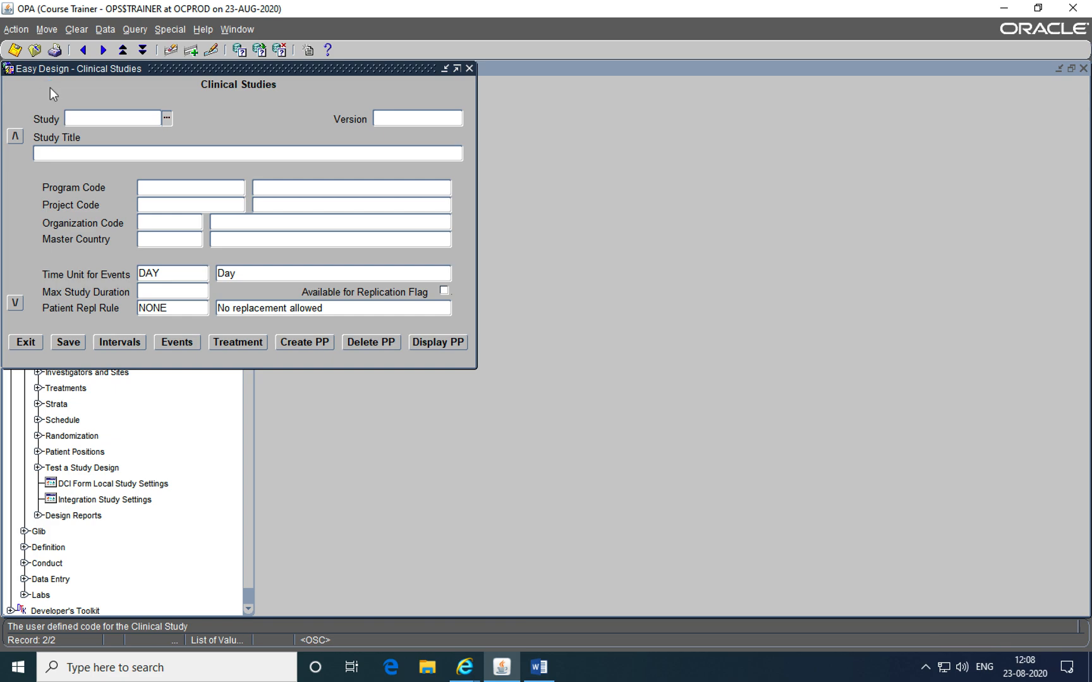
# Highlight planned study GSK001_ZZZ in the Study field's list of values
pyautogui.click(112, 119)
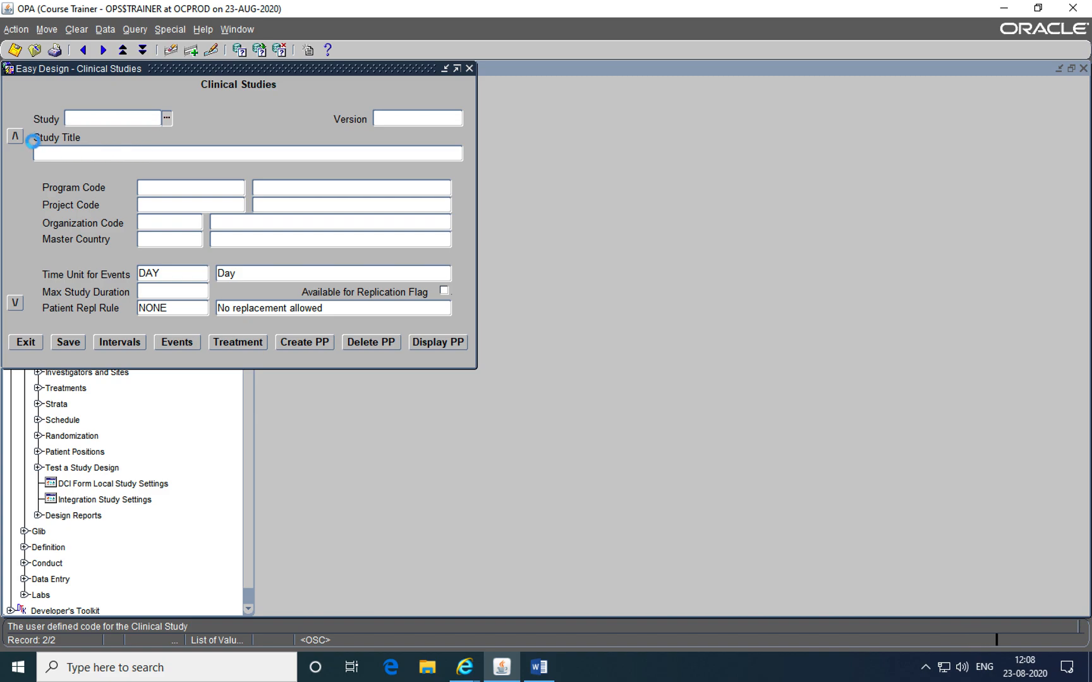
pyautogui.click(167, 119)
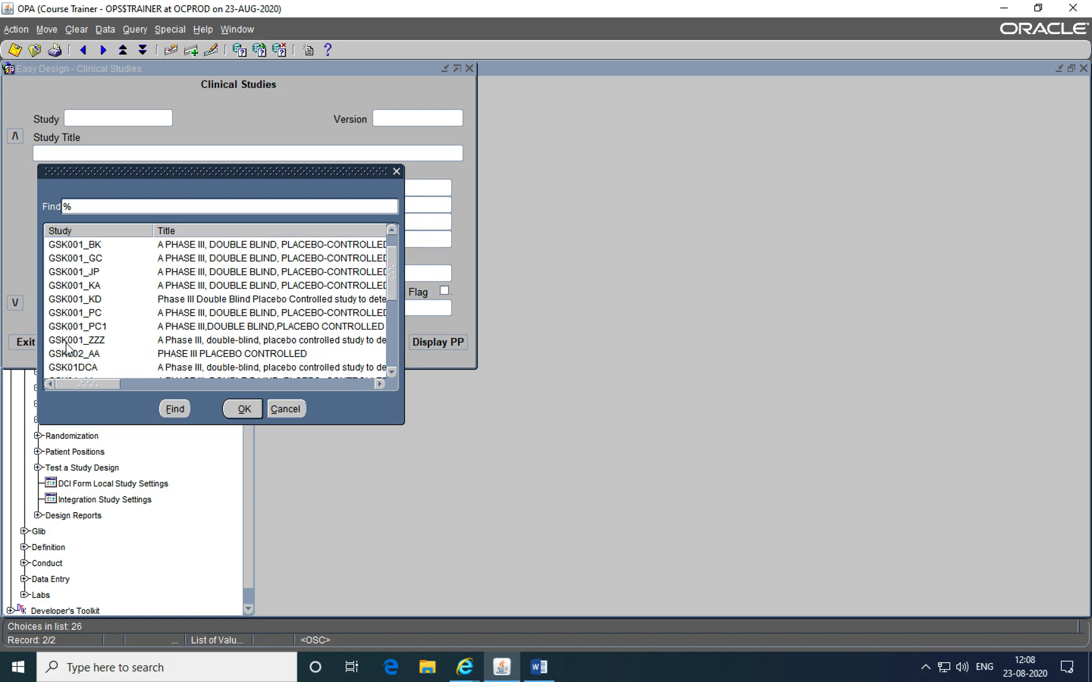
pyautogui.click(76, 339)
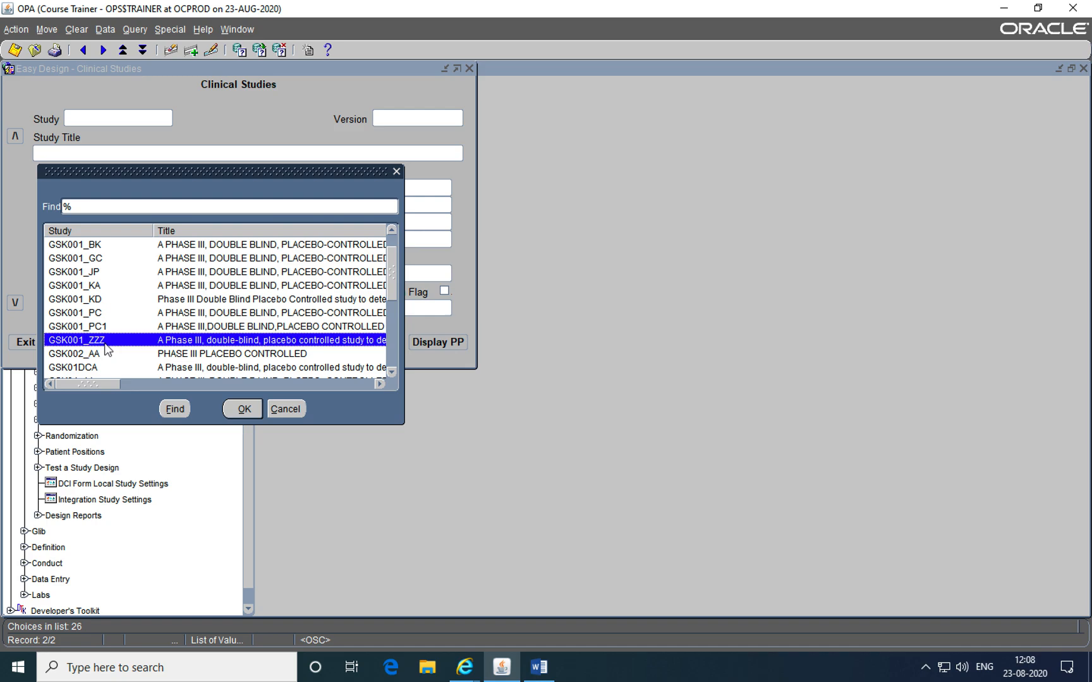
pyautogui.moveTo(89, 356)
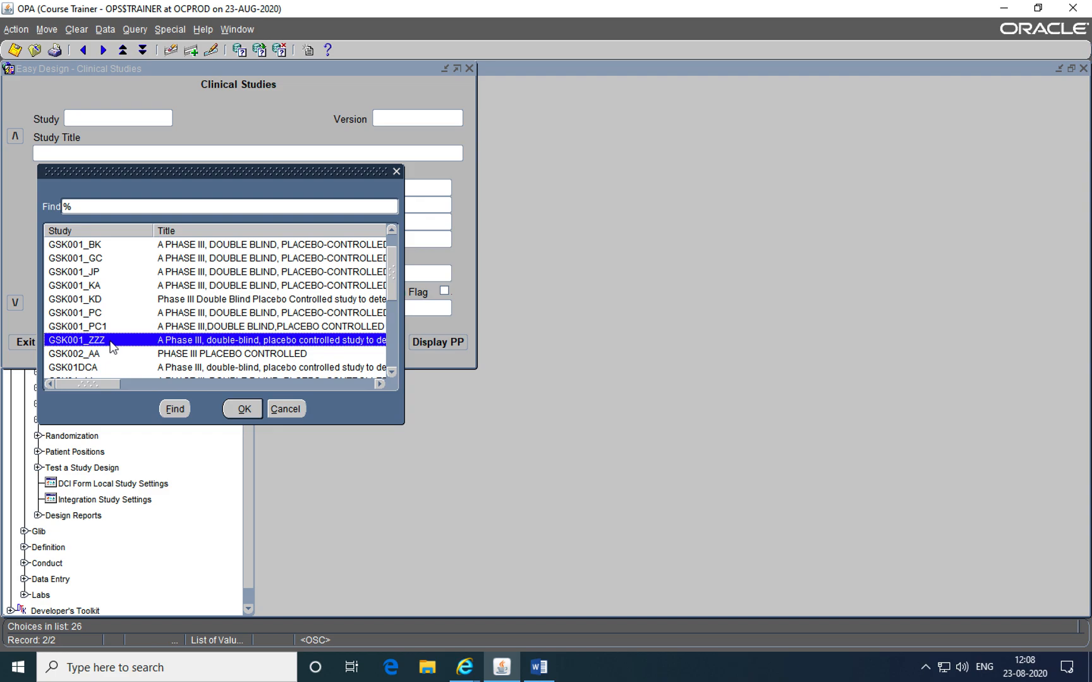
pyautogui.moveTo(93, 349)
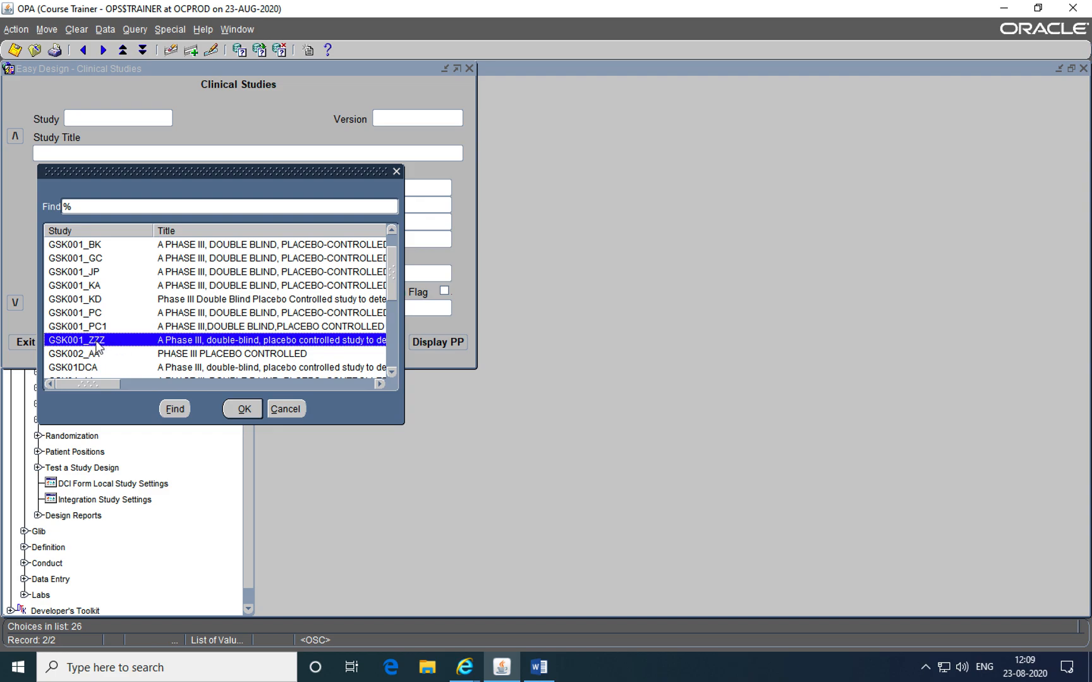
pyautogui.moveTo(96, 374)
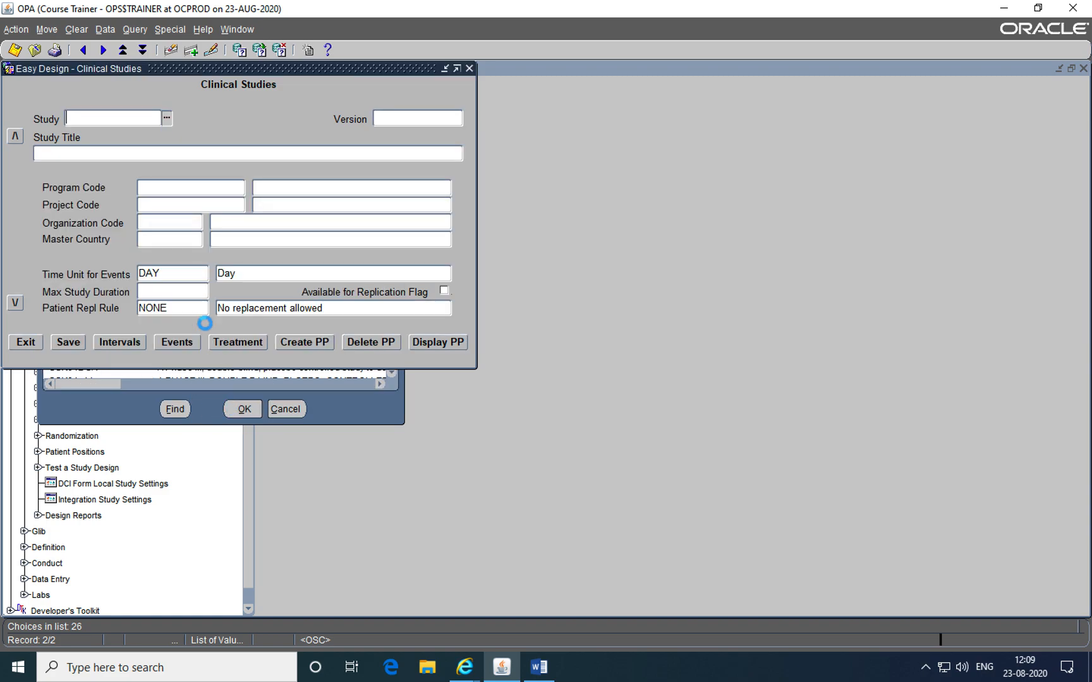
# Accept GSK001_ZZZ so its title, program, project, organization and master country US fill in
pyautogui.click(242, 409)
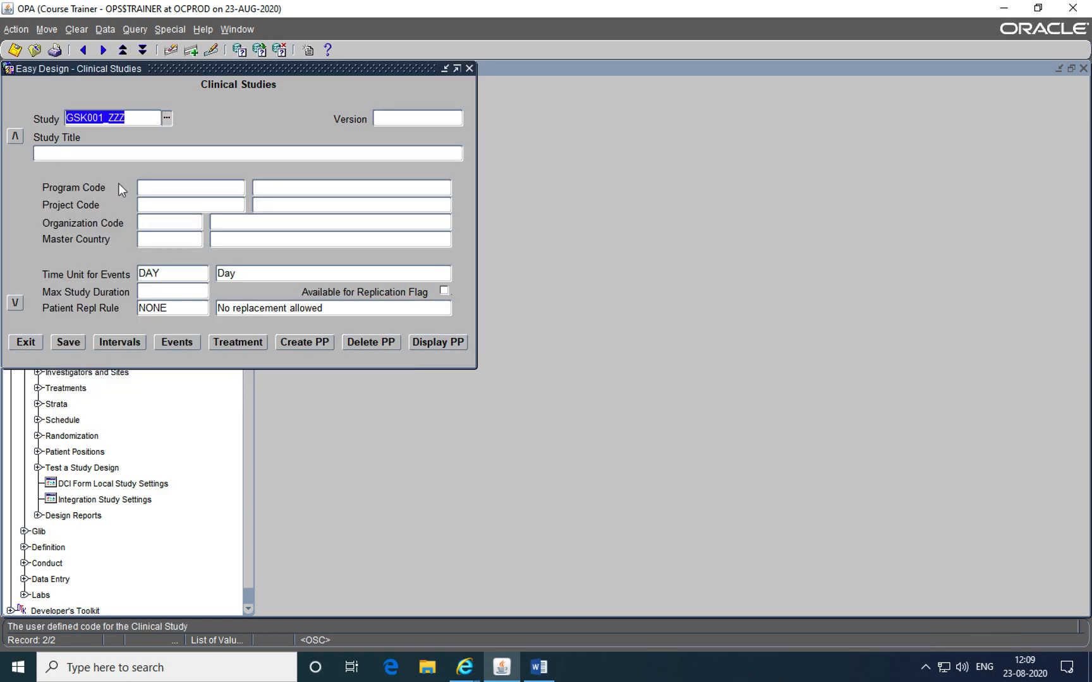
pyautogui.click(417, 119)
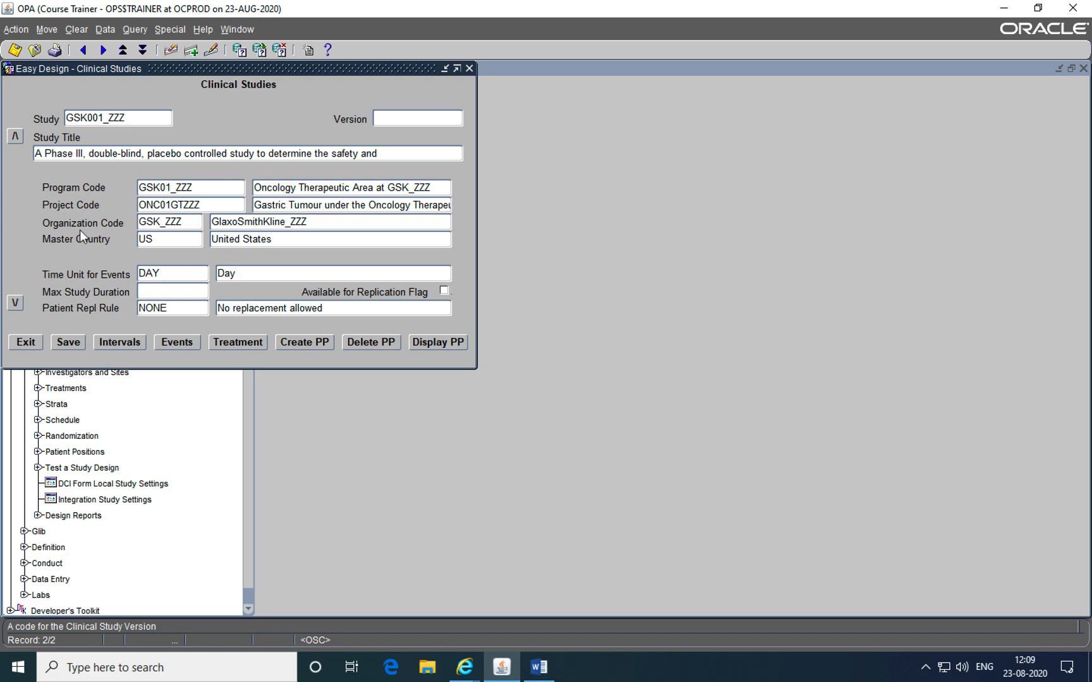
pyautogui.moveTo(76, 252)
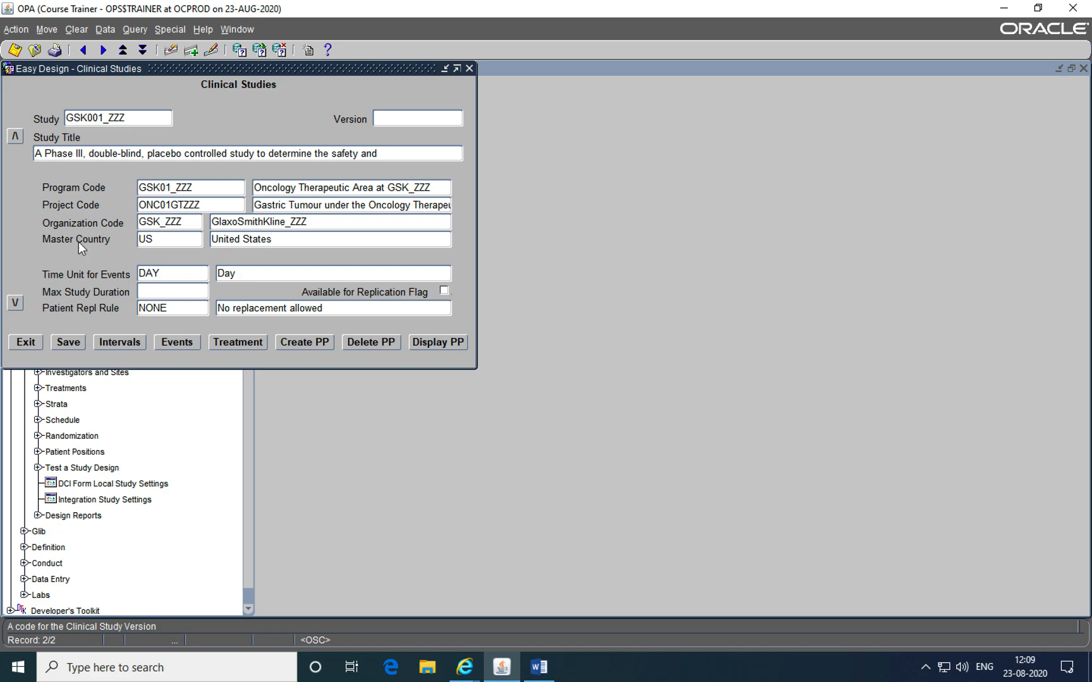
pyautogui.moveTo(63, 247)
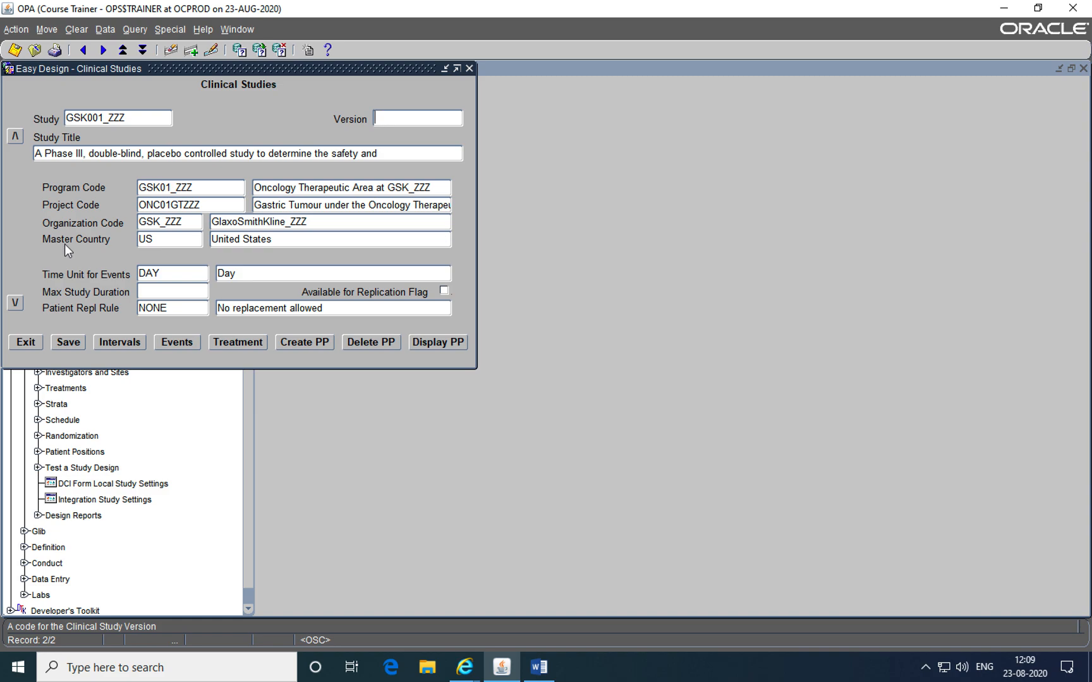
pyautogui.click(154, 241)
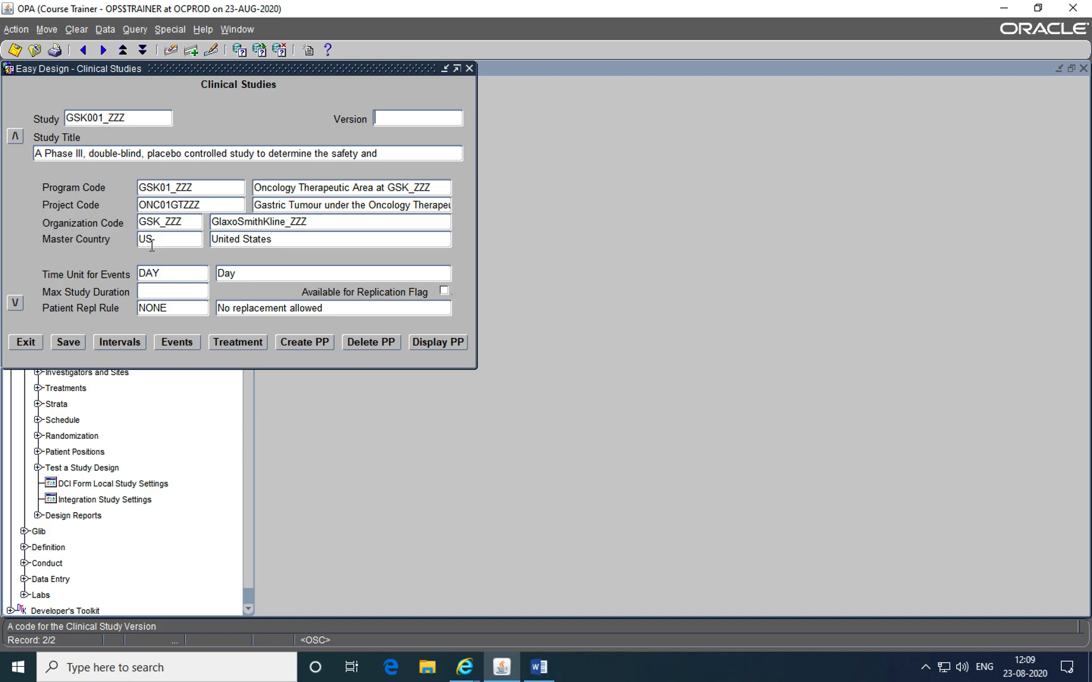
pyautogui.moveTo(331, 169)
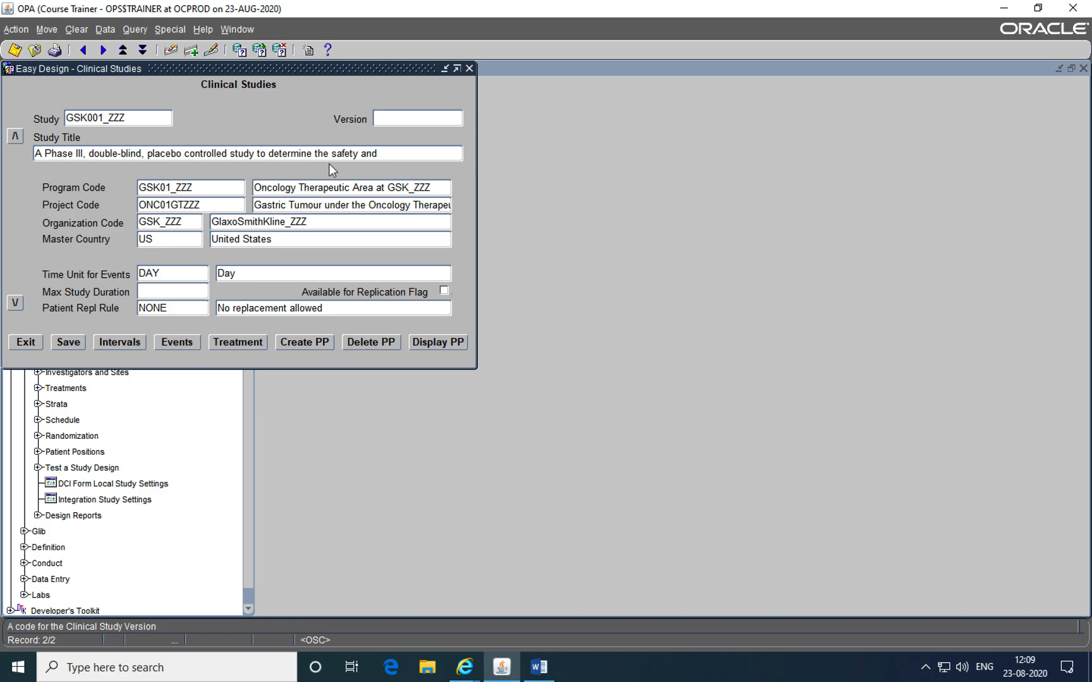
pyautogui.click(392, 119)
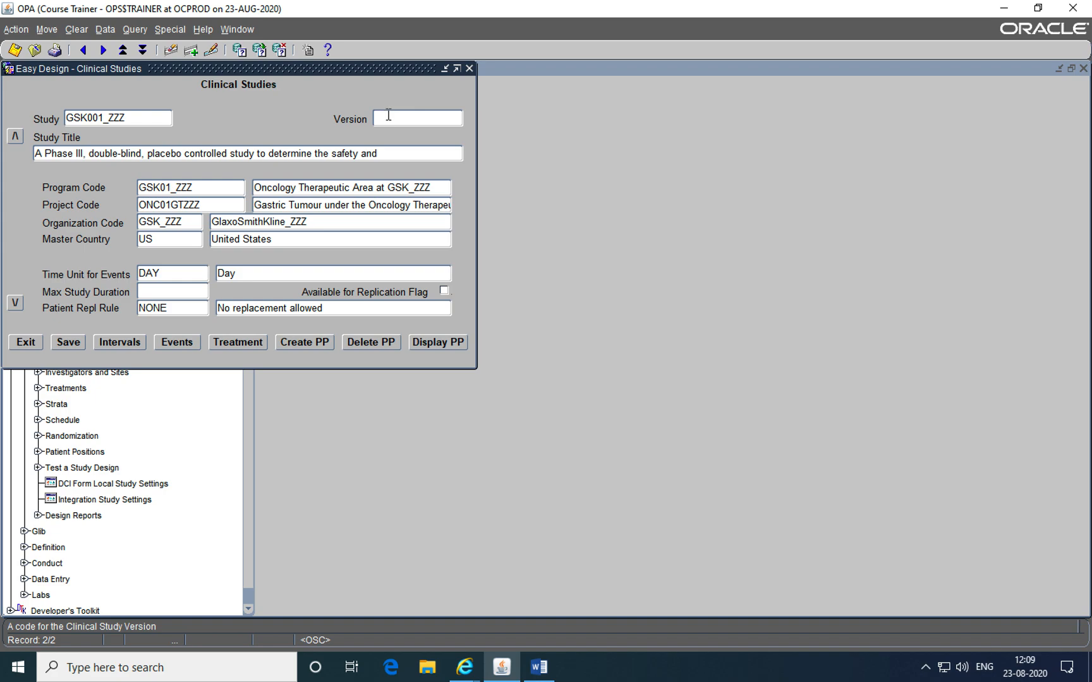
# Enter version 1 and look up the 365-day total duration in the Word document
pyautogui.write('1')
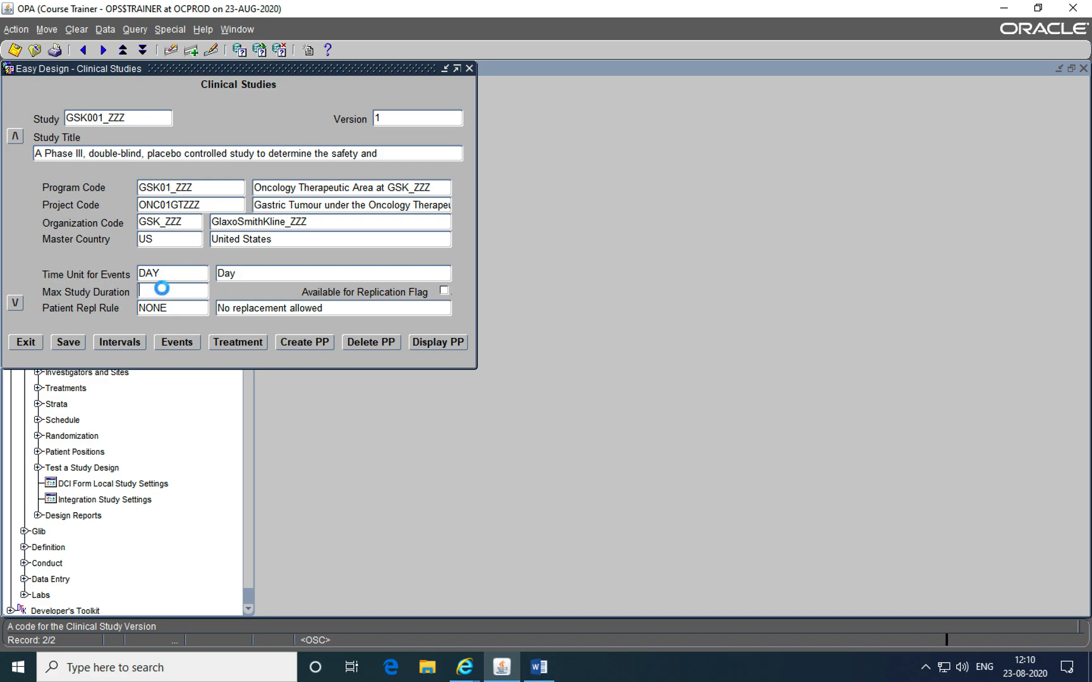
pyautogui.click(537, 667)
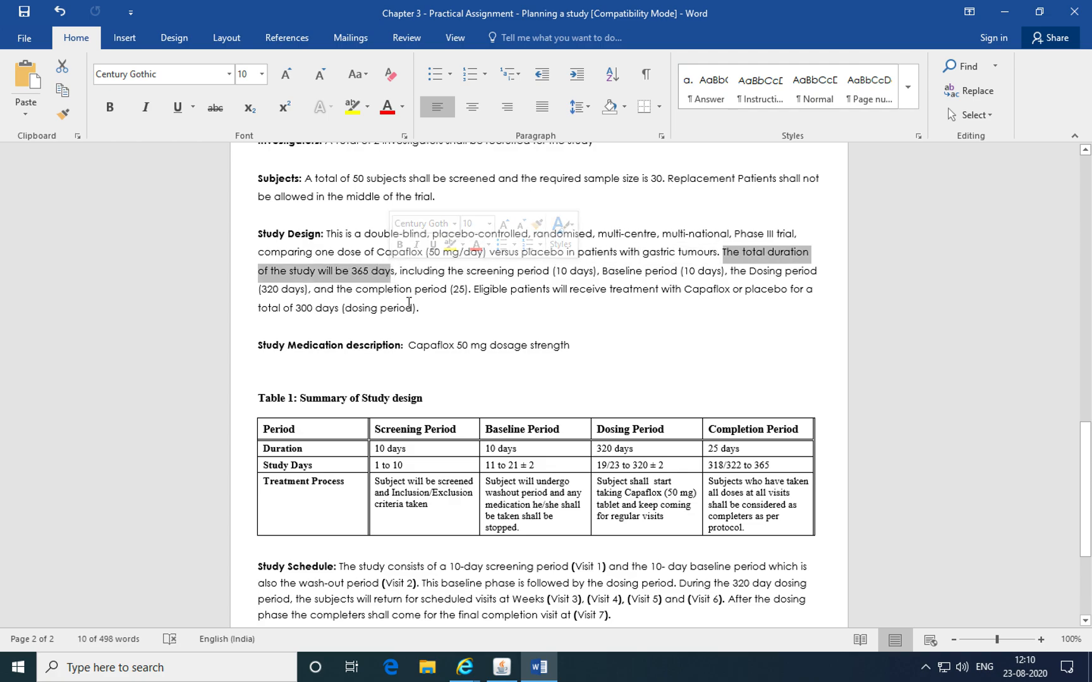
# Enter a maximum study duration of 365 days for GSK001_ZZZ version 1
pyautogui.click(500, 667)
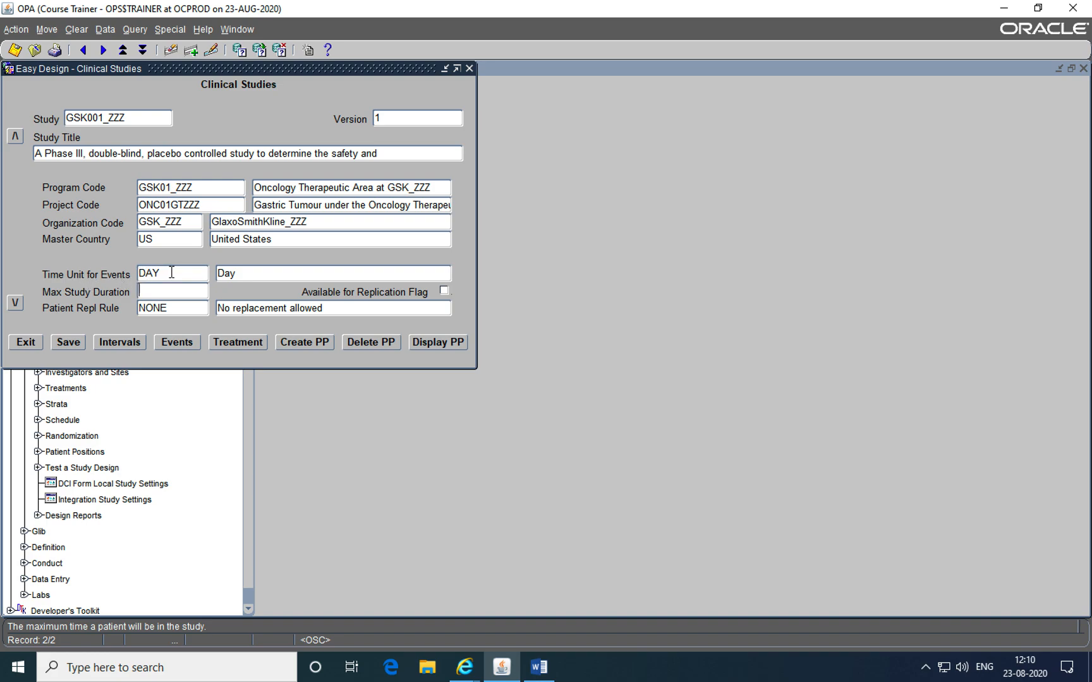
pyautogui.click(171, 291)
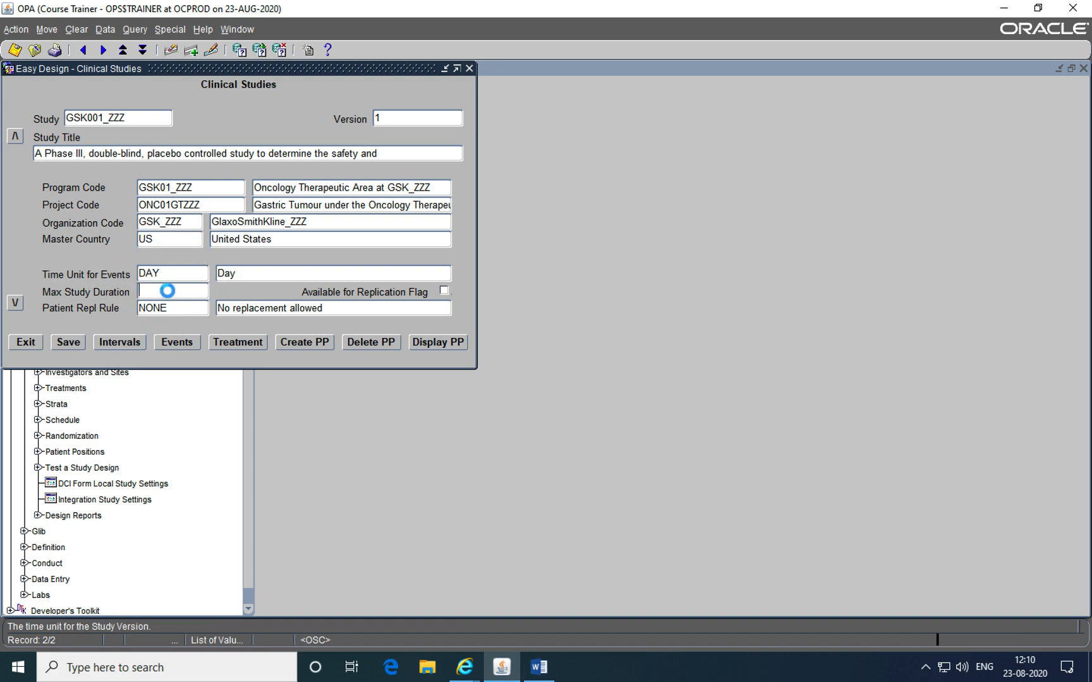
pyautogui.write('365')
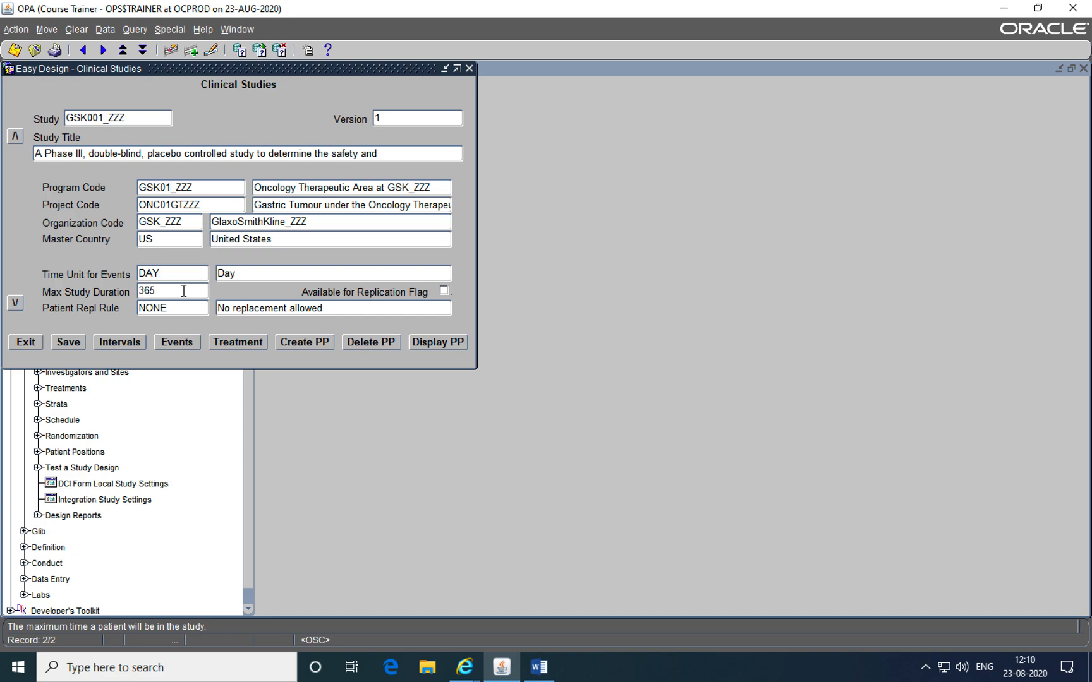
pyautogui.moveTo(87, 331)
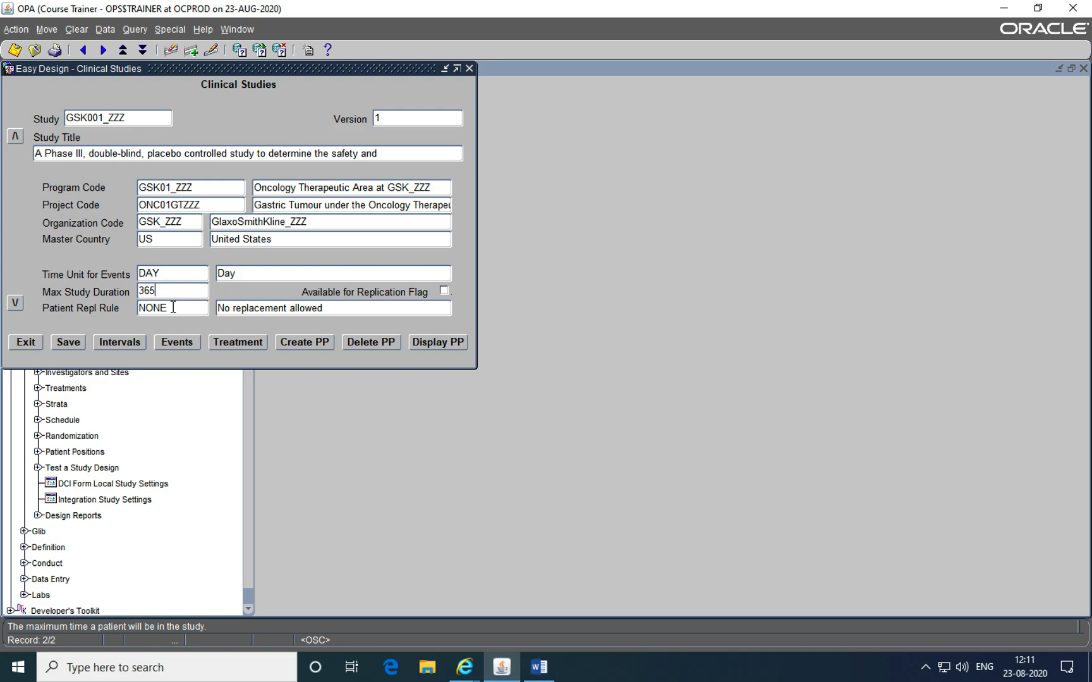
pyautogui.click(539, 667)
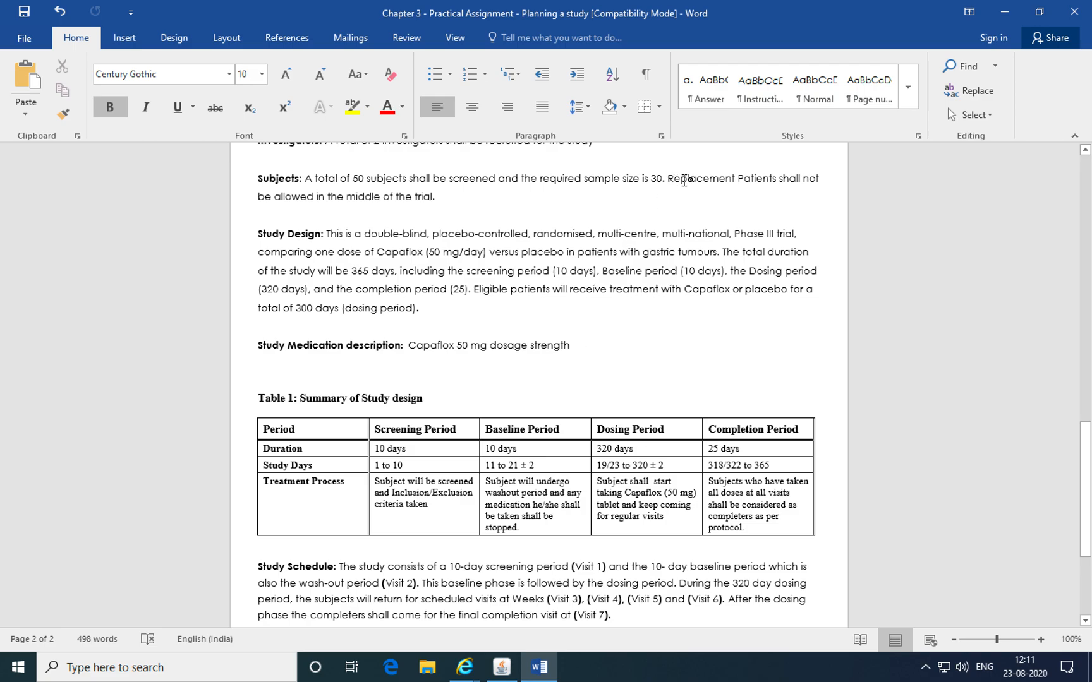
pyautogui.doubleClick(700, 179)
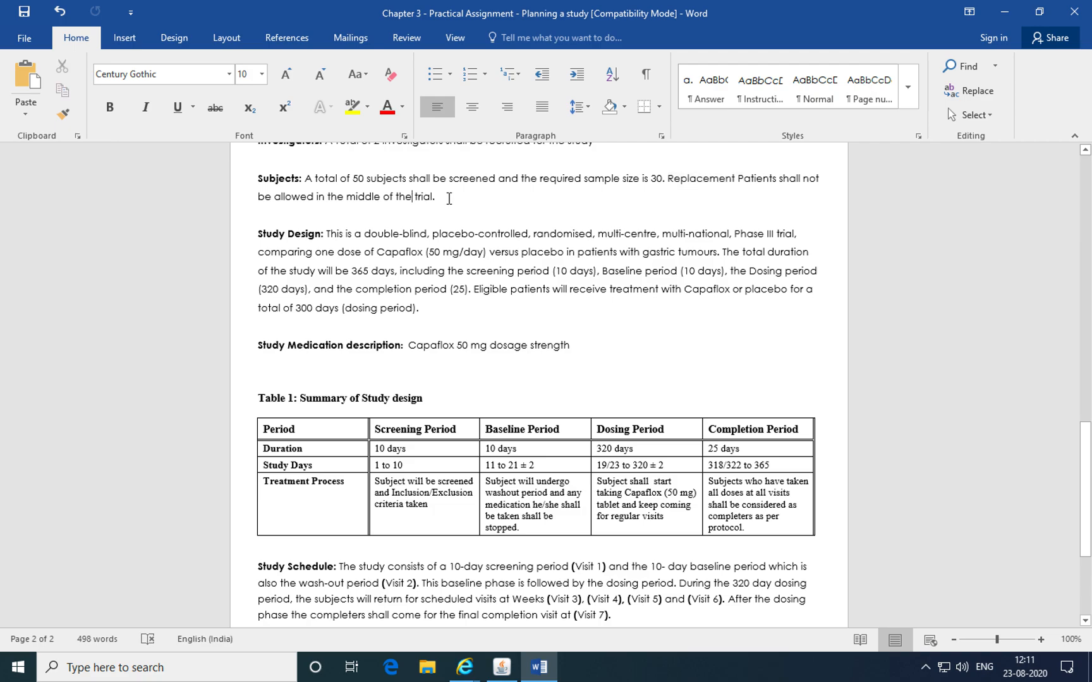
pyautogui.moveTo(452, 205)
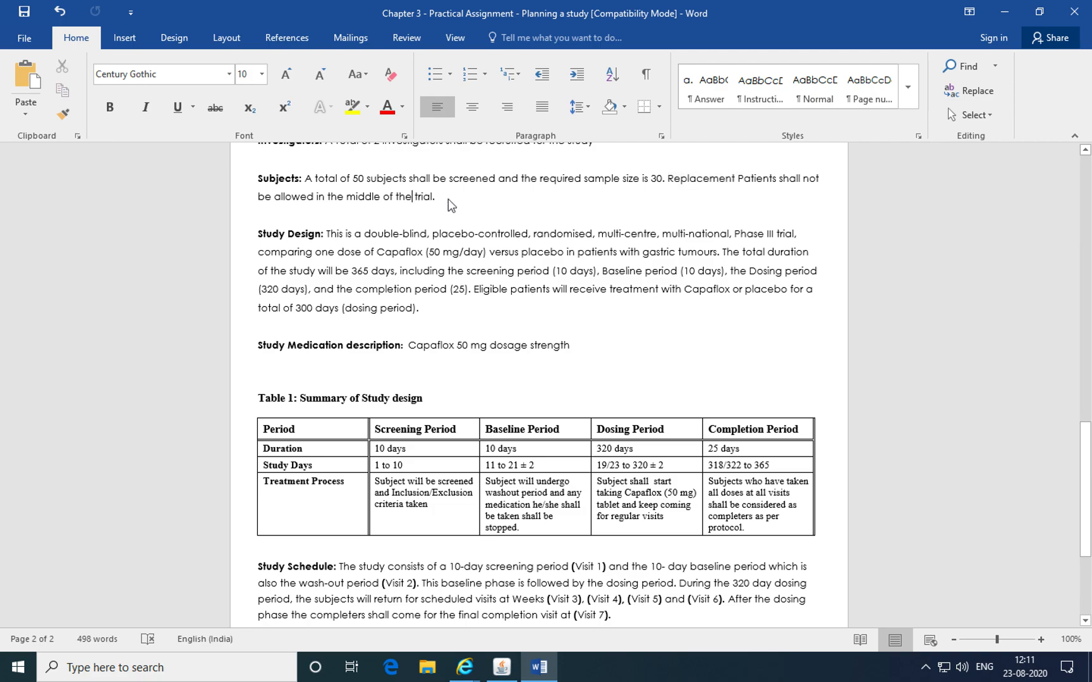
pyautogui.click(501, 667)
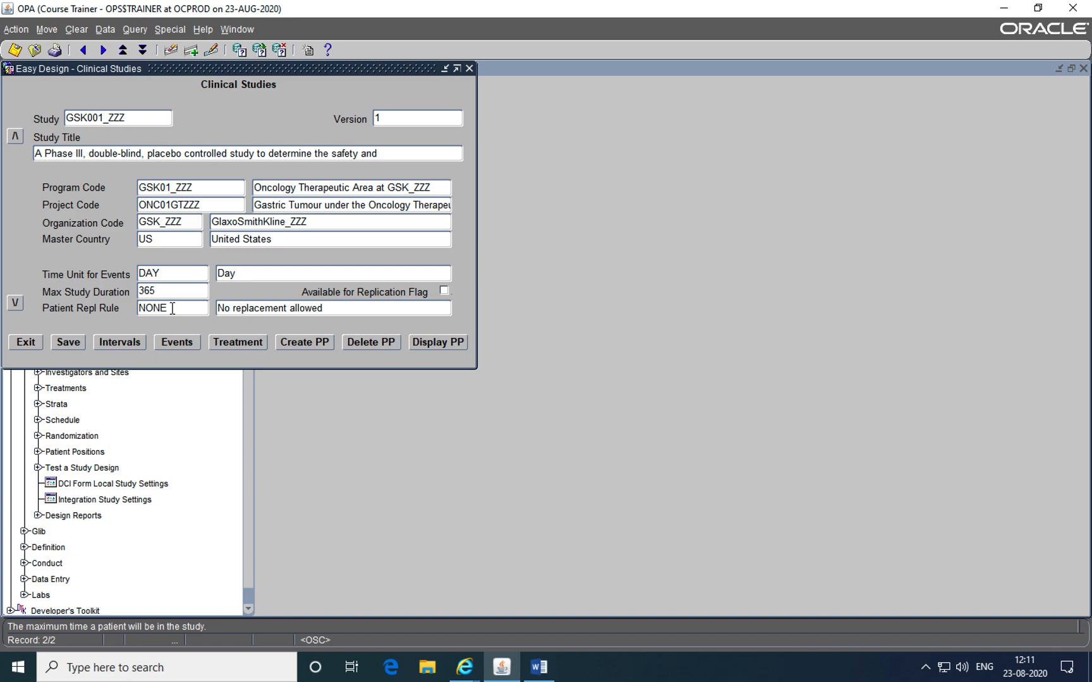
pyautogui.click(158, 291)
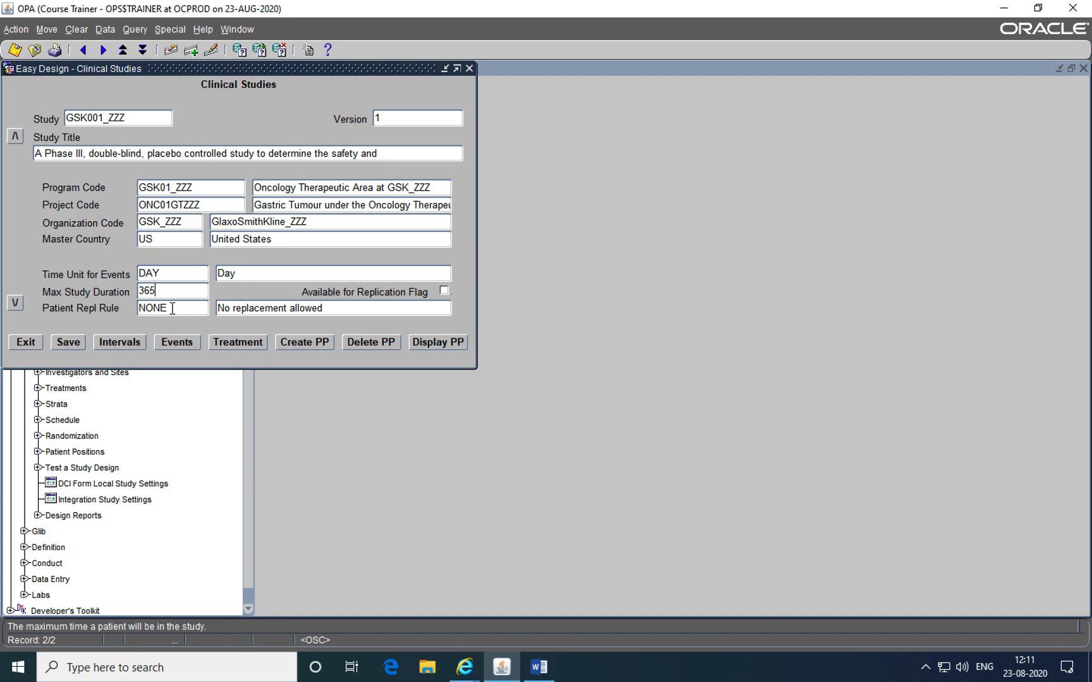
pyautogui.moveTo(379, 141)
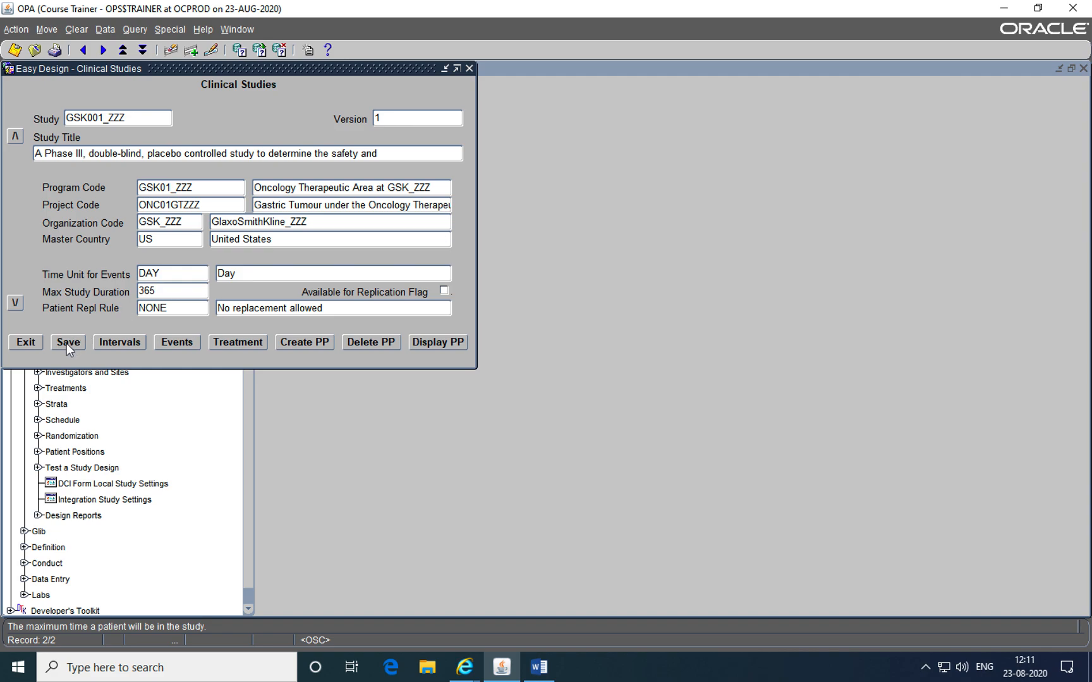
# Save the study, answering Yes to requiring second pass data entry
pyautogui.click(63, 342)
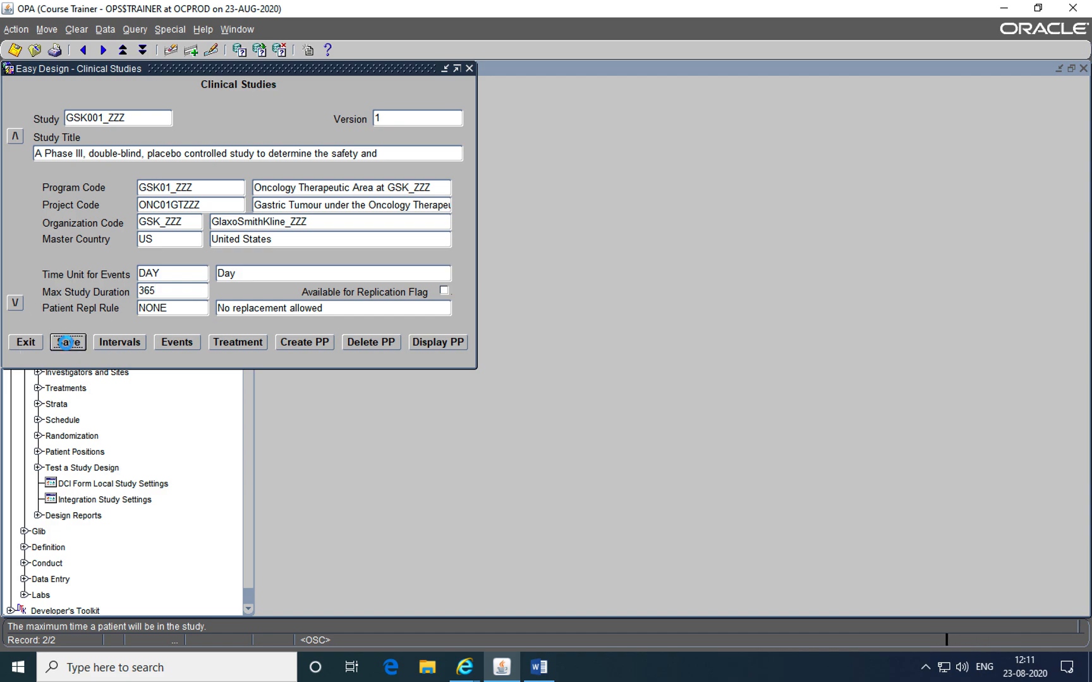
pyautogui.click(62, 343)
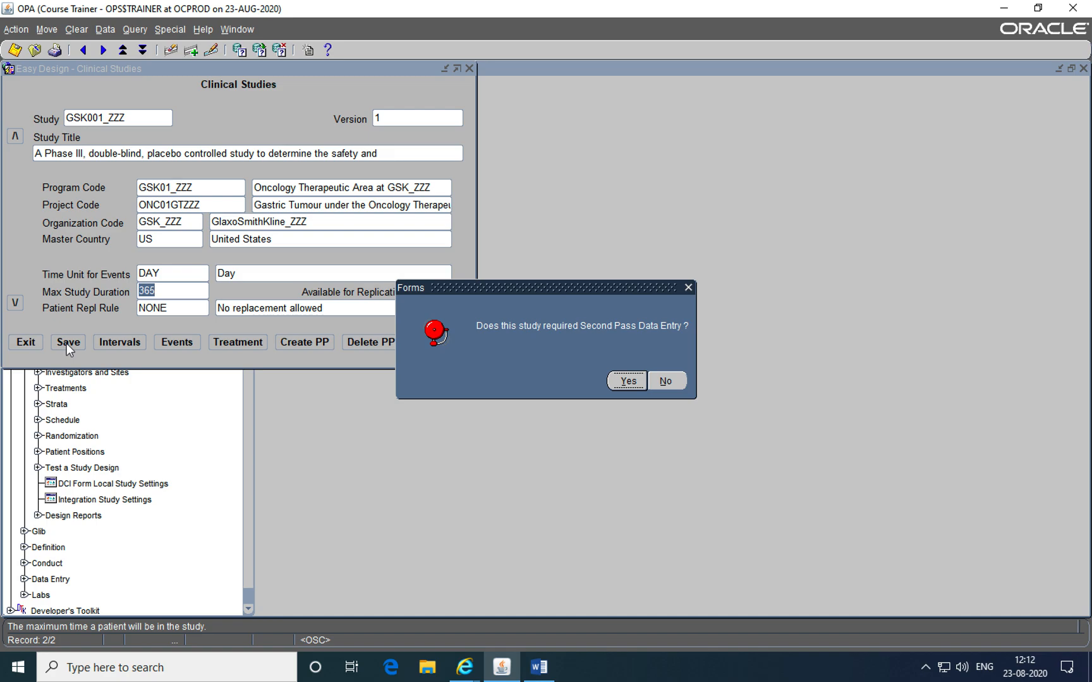
pyautogui.moveTo(144, 365)
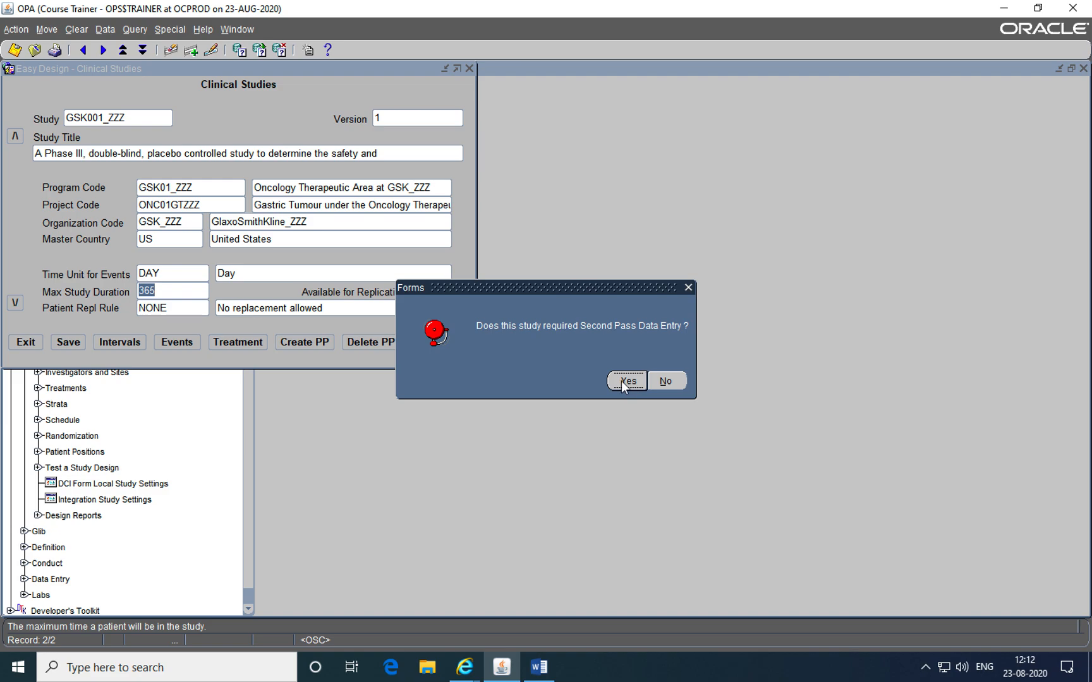
pyautogui.moveTo(616, 380)
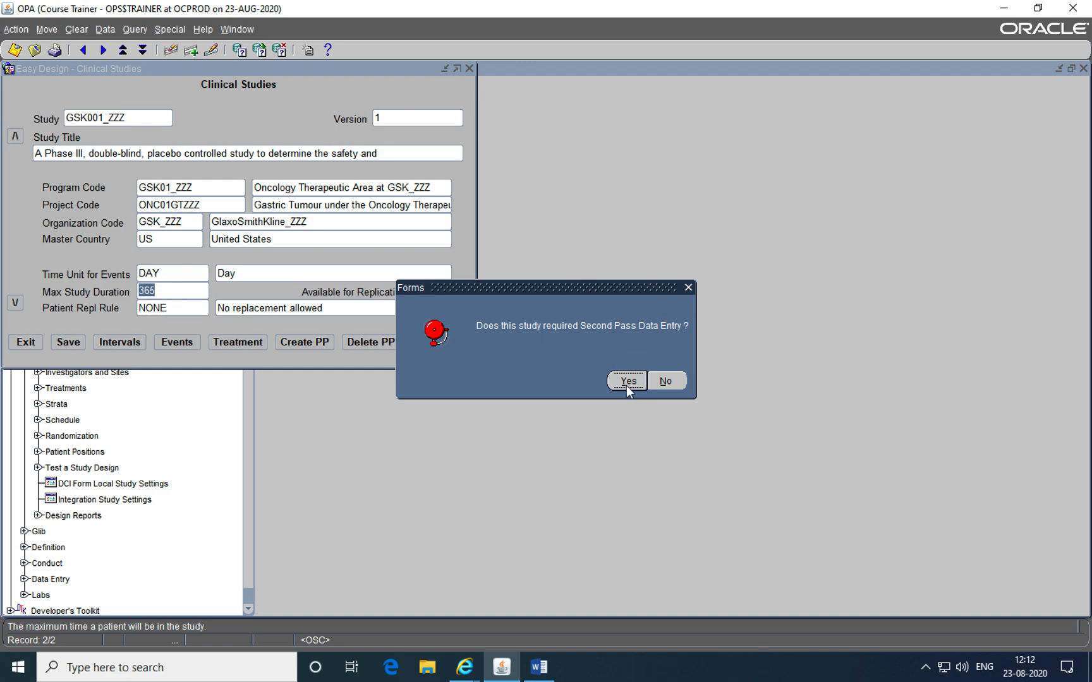
pyautogui.click(627, 382)
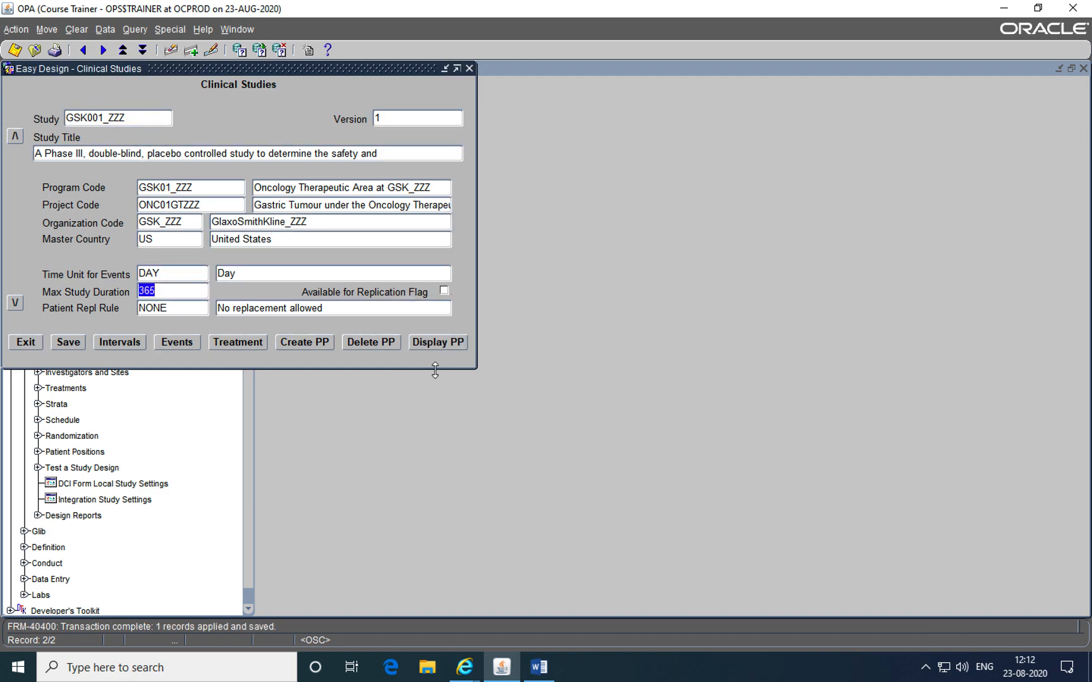